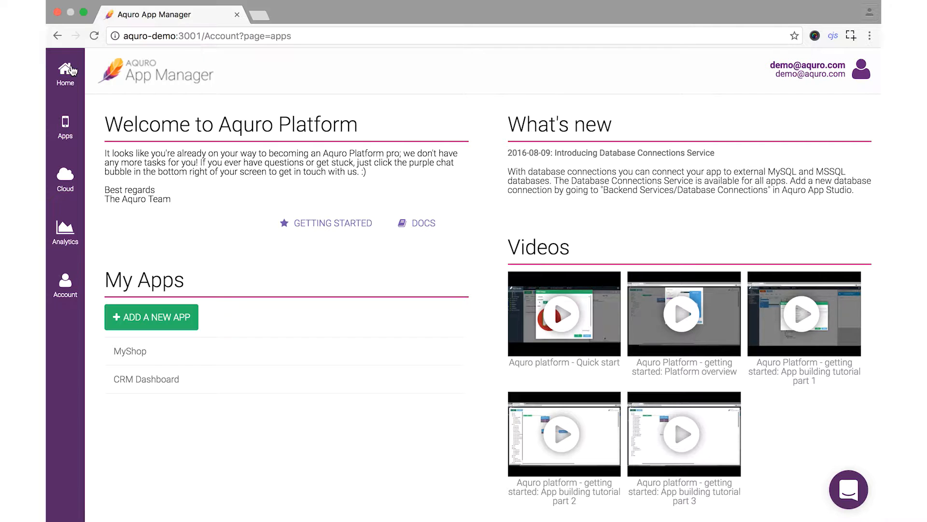
# Create a new app named Notes using the 'Aquro UI - With top menu' template
pyautogui.click(150, 316)
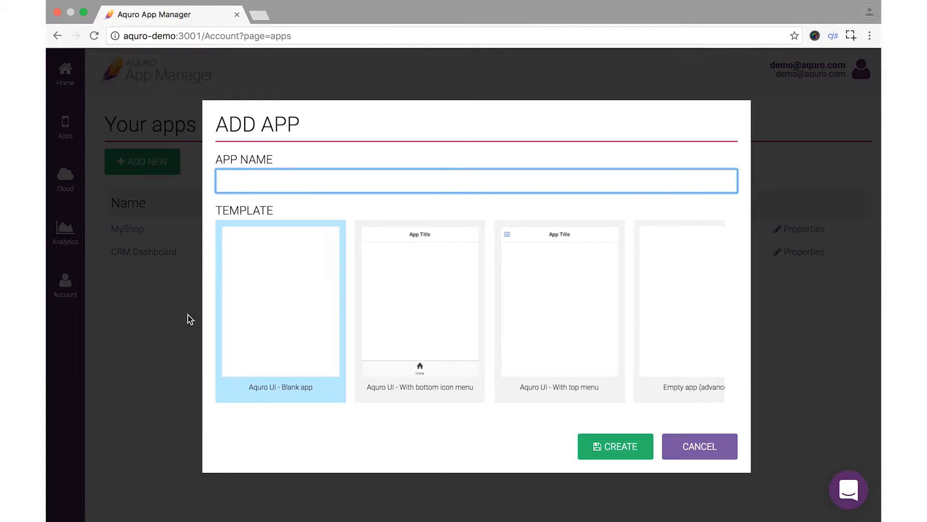
pyautogui.write('Notes')
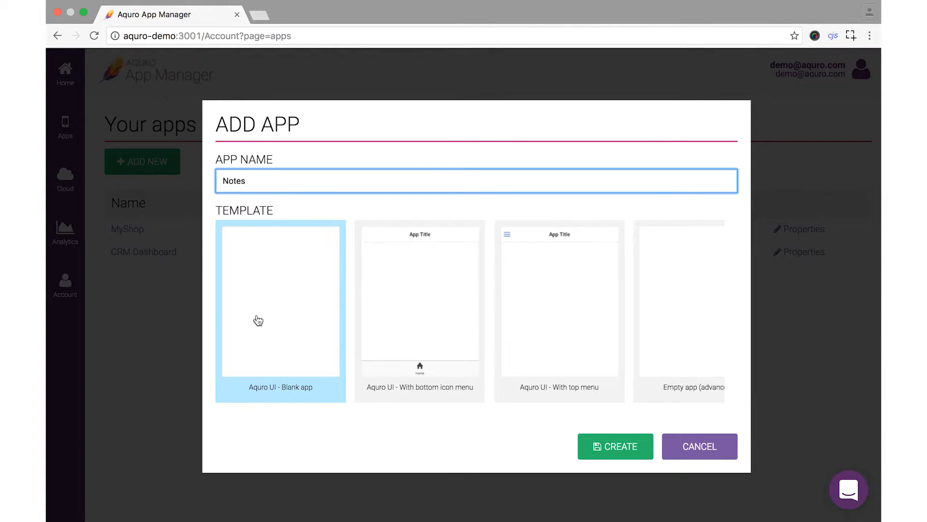
pyautogui.click(560, 310)
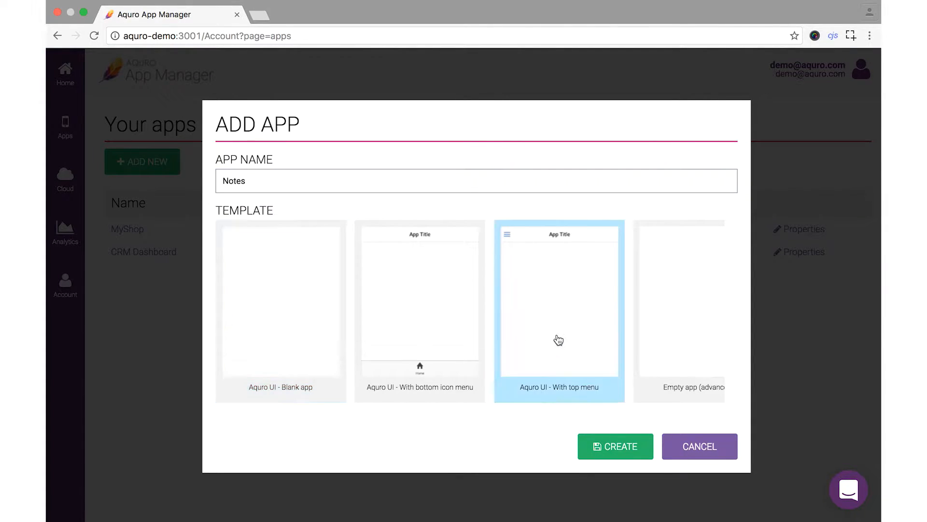
pyautogui.click(699, 446)
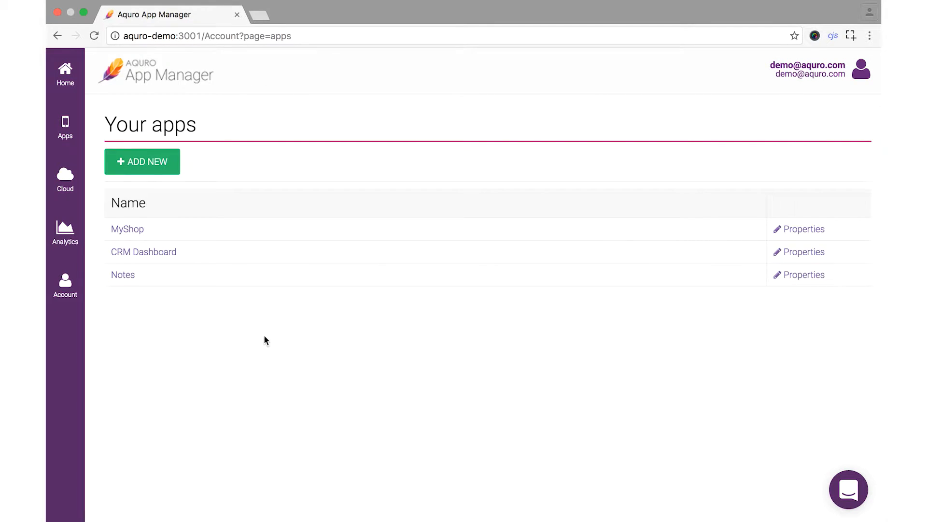
pyautogui.moveTo(122, 278)
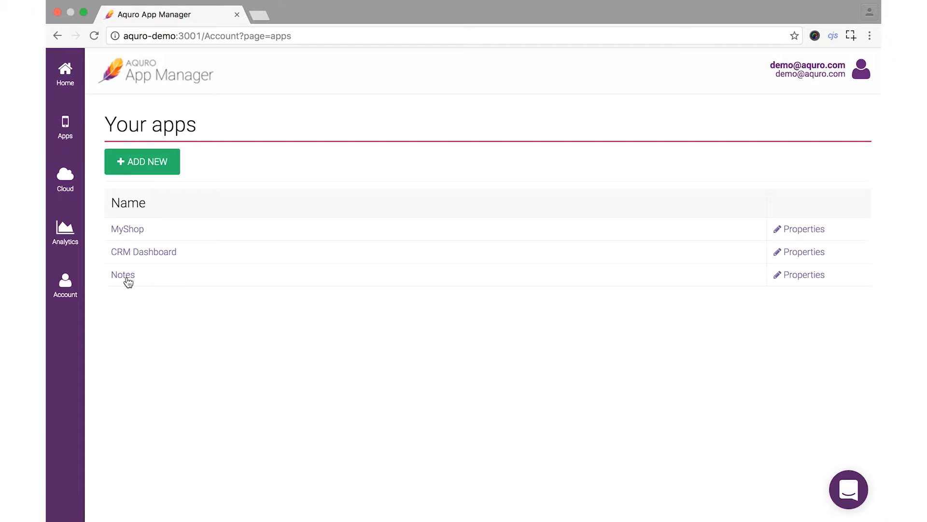
# Launch the Notes app from the Your apps list so its Home page shows in App Studio
pyautogui.click(123, 275)
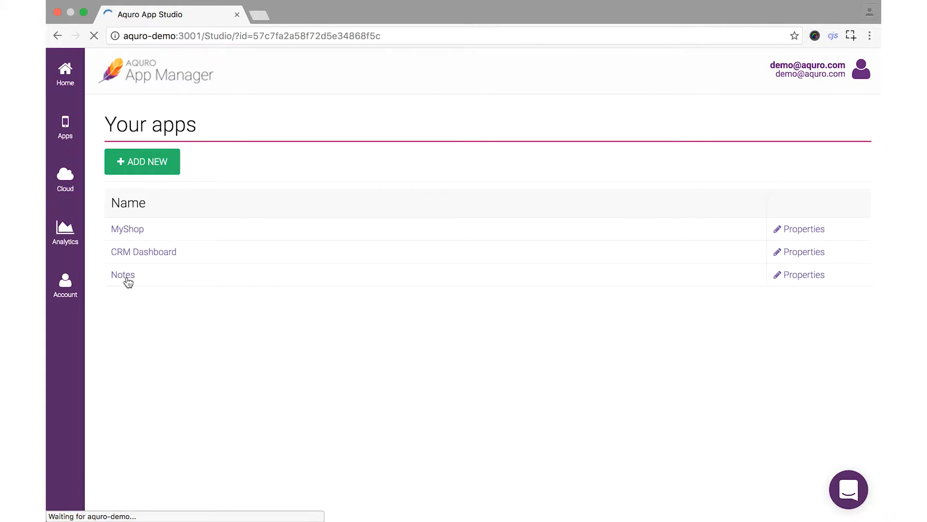
pyautogui.click(122, 274)
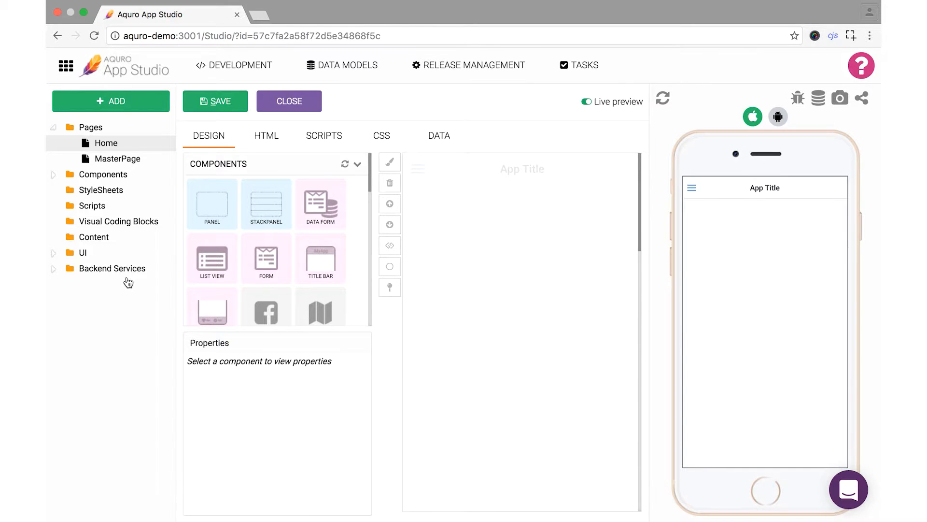
# Add a page named AddNote built from the 'Aquro: Database form' template
pyautogui.click(110, 100)
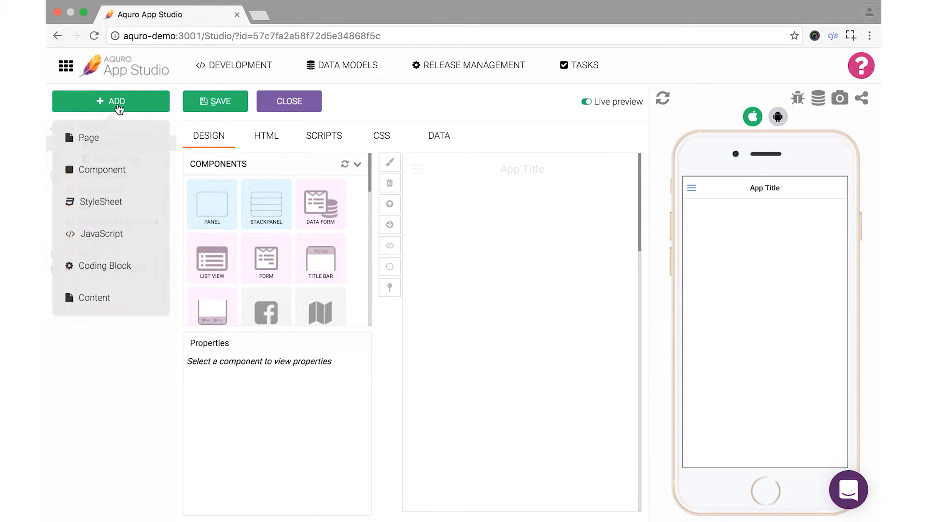
pyautogui.click(87, 137)
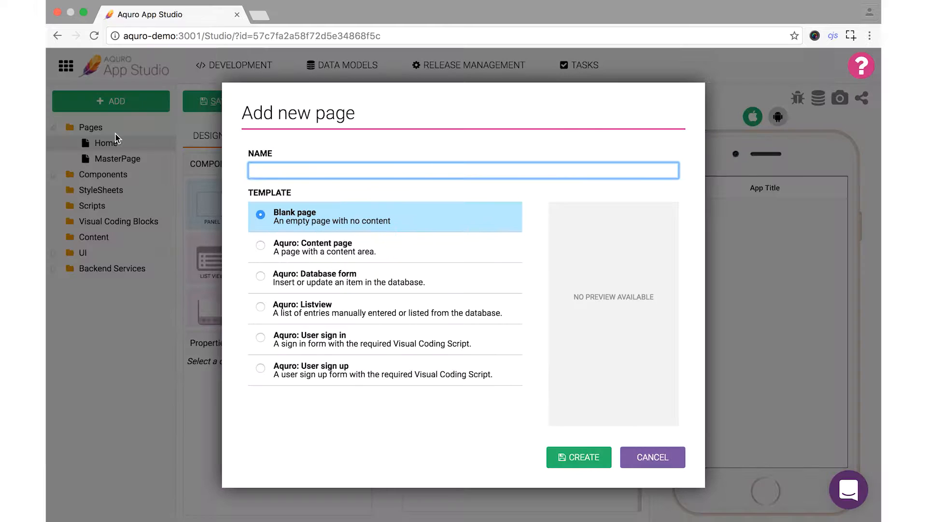
pyautogui.write('AddNote')
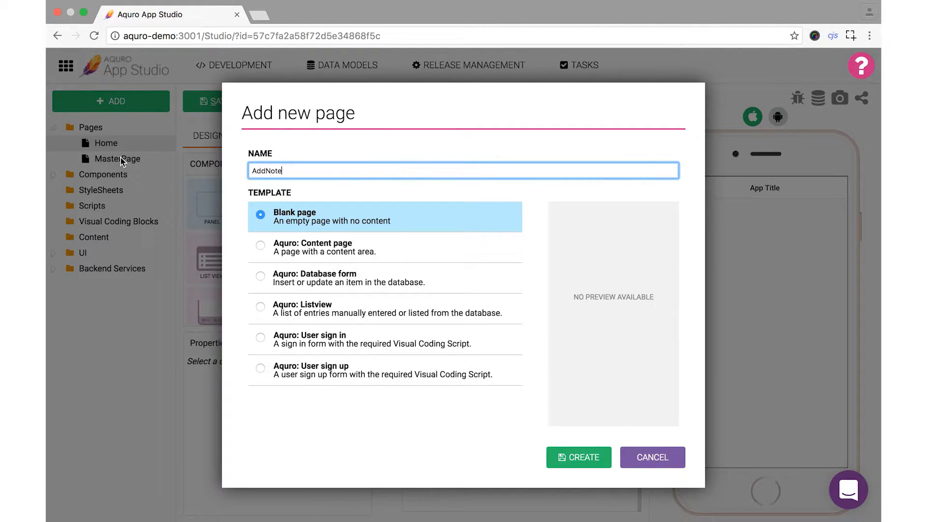
pyautogui.moveTo(292, 282)
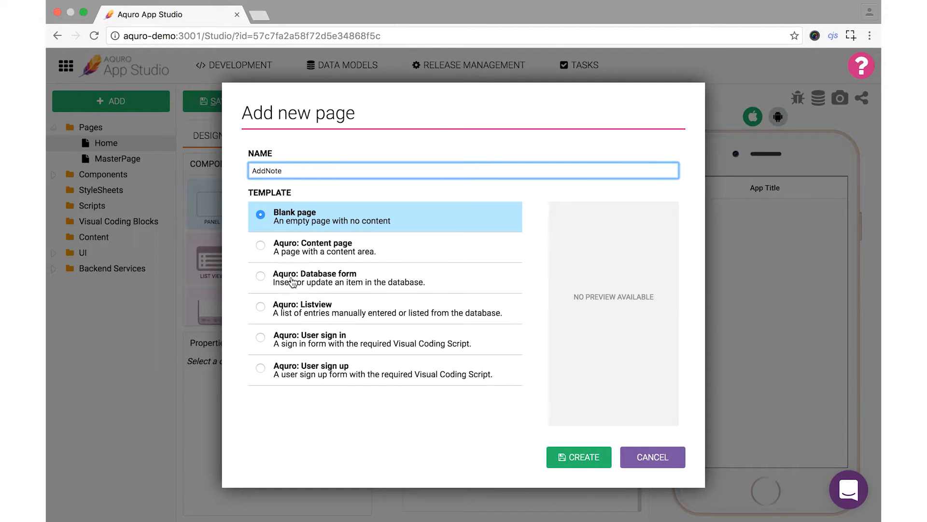
pyautogui.click(260, 276)
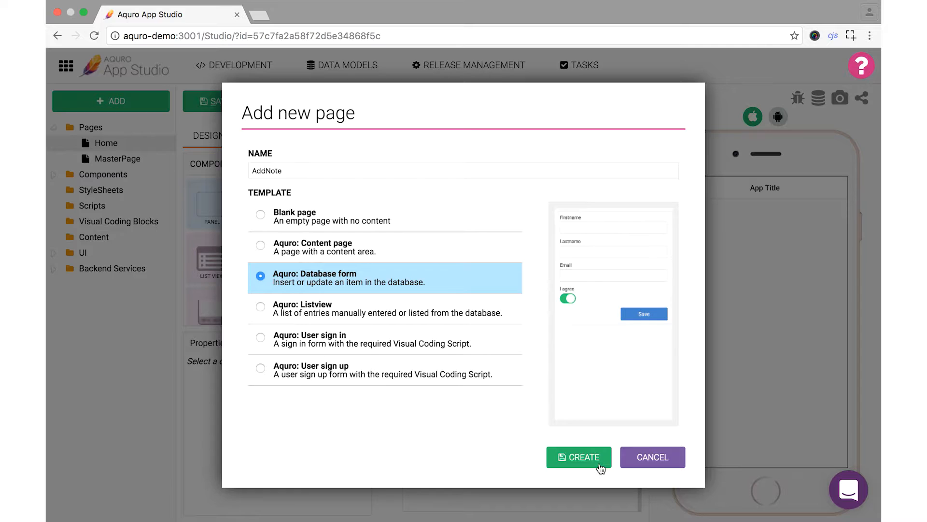
pyautogui.click(578, 457)
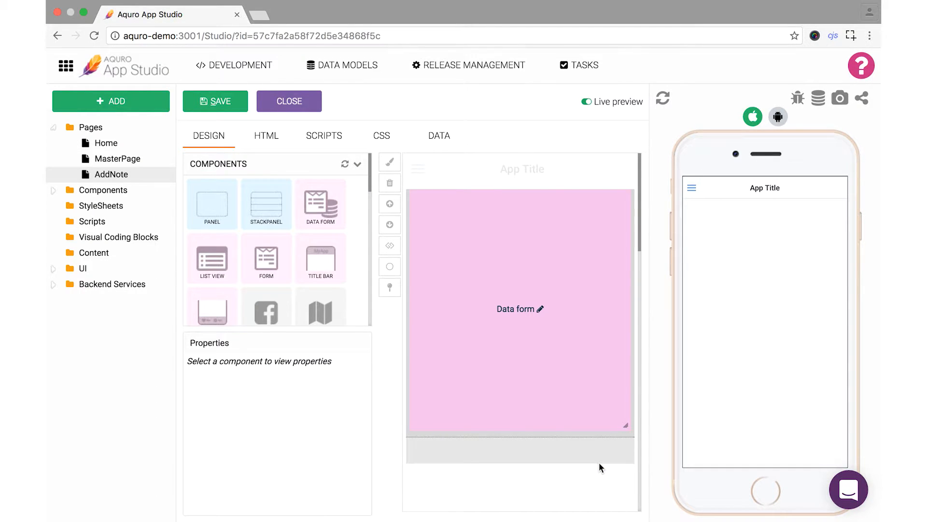
pyautogui.moveTo(540, 312)
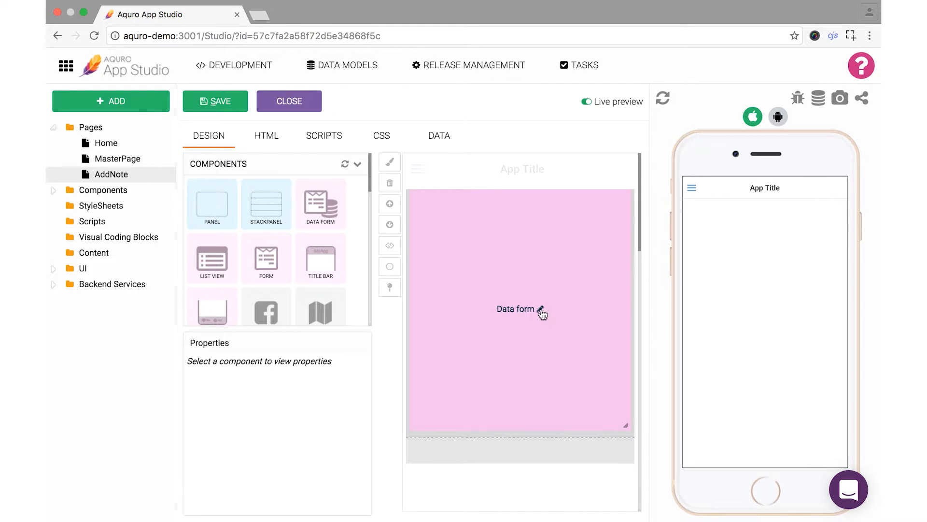
# From the data form's settings, create and save a new data model named Note
pyautogui.click(520, 308)
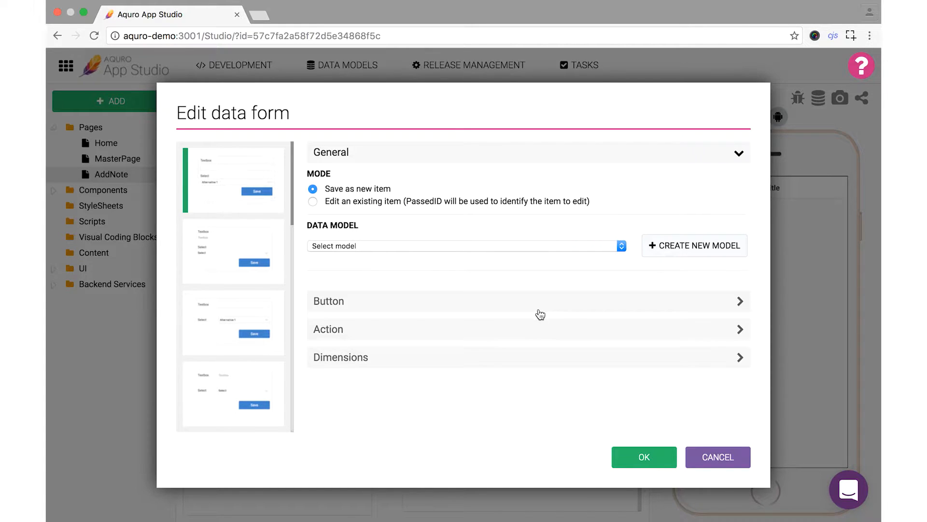
pyautogui.moveTo(549, 310)
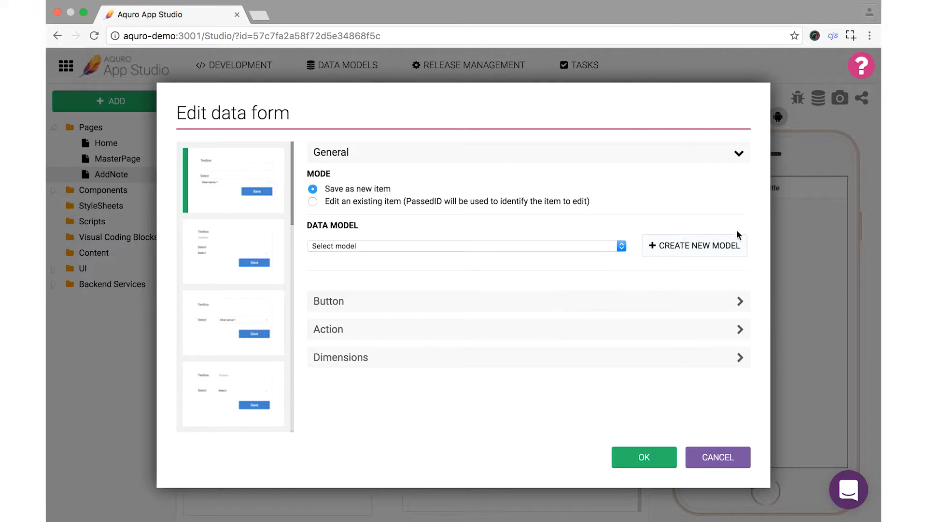
pyautogui.click(693, 244)
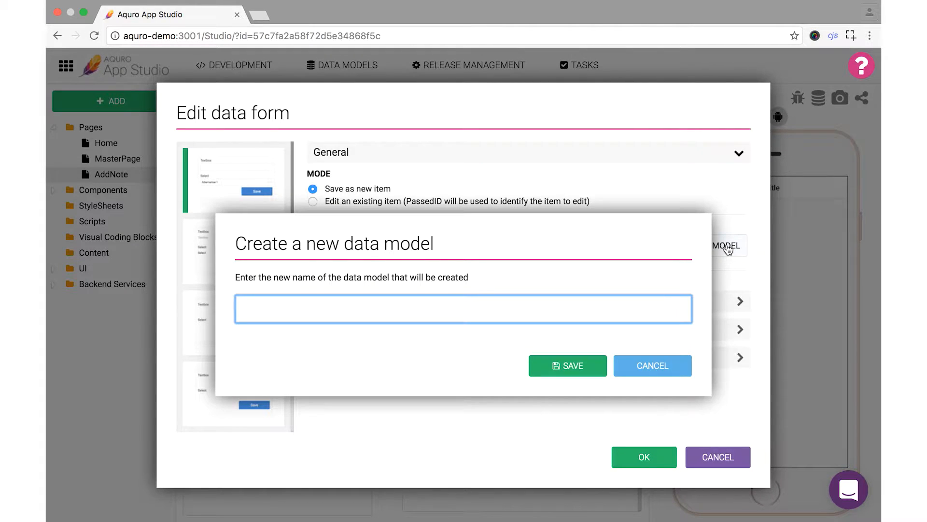
pyautogui.write('No')
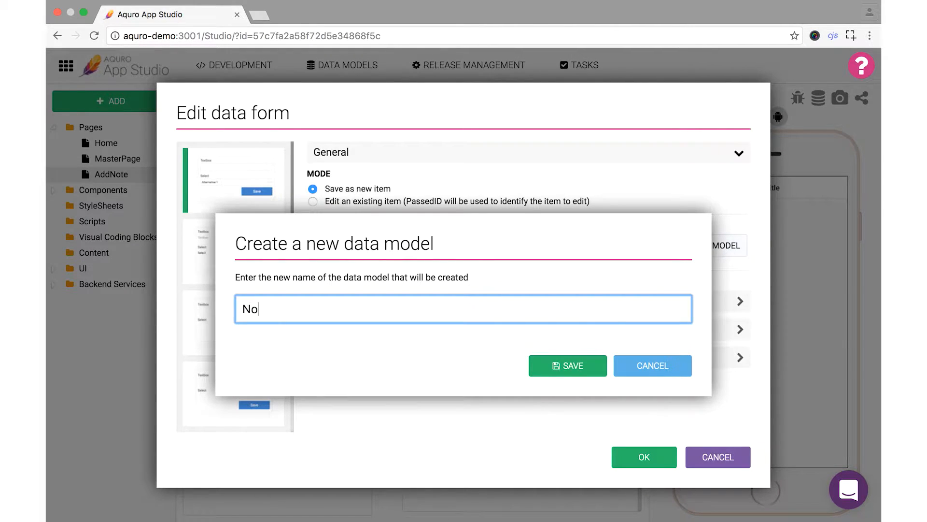
pyautogui.write('te')
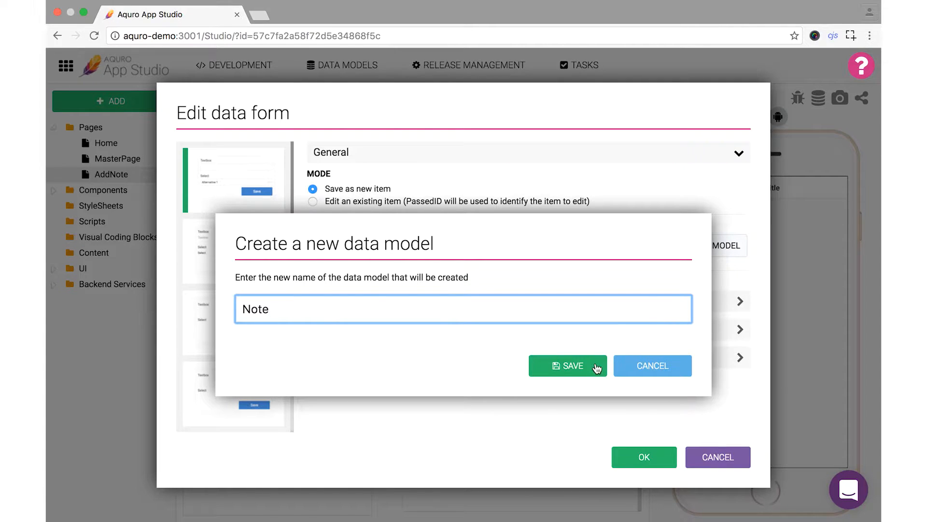
pyautogui.click(567, 365)
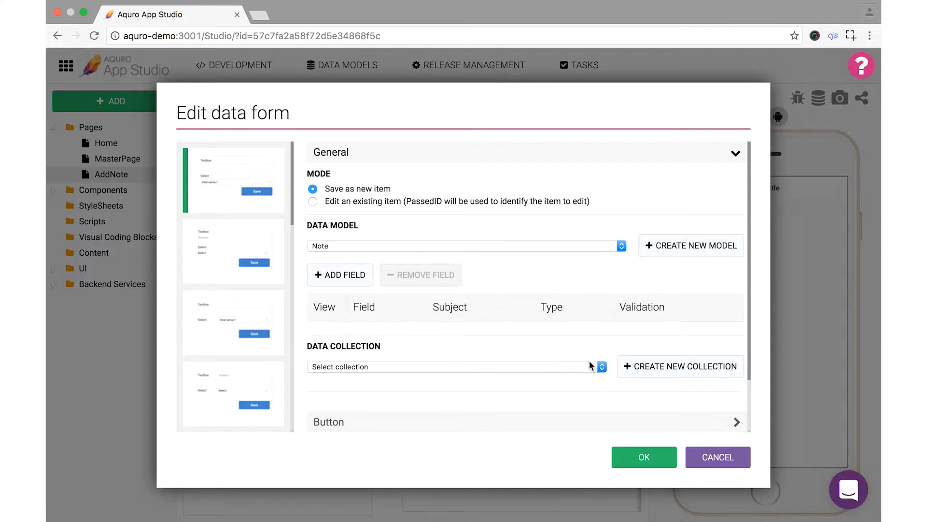
# Add a Text field to the Note model and set its input type to Textarea
pyautogui.click(339, 275)
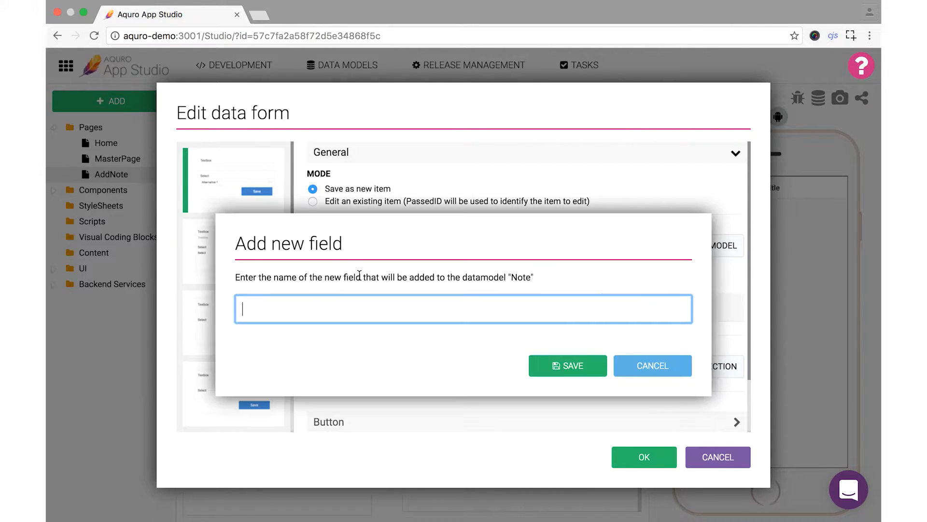
pyautogui.write('Text')
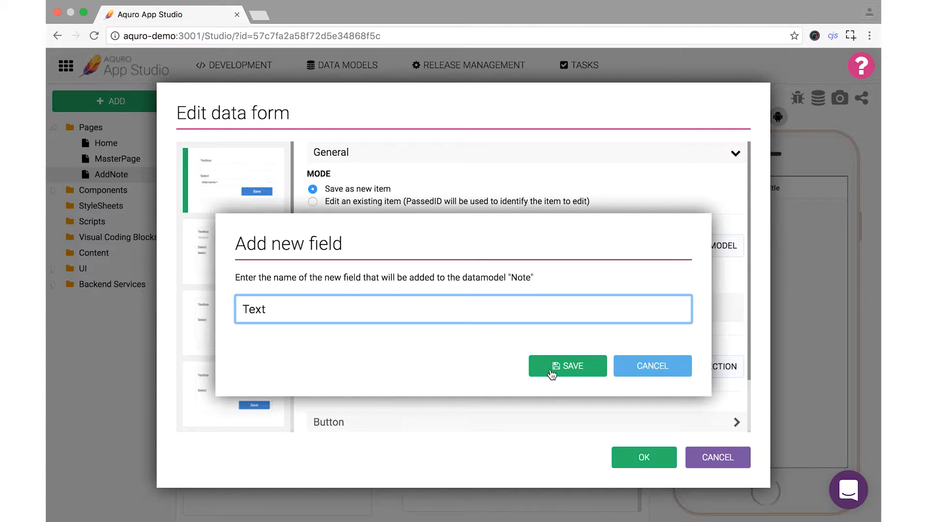
pyautogui.click(566, 365)
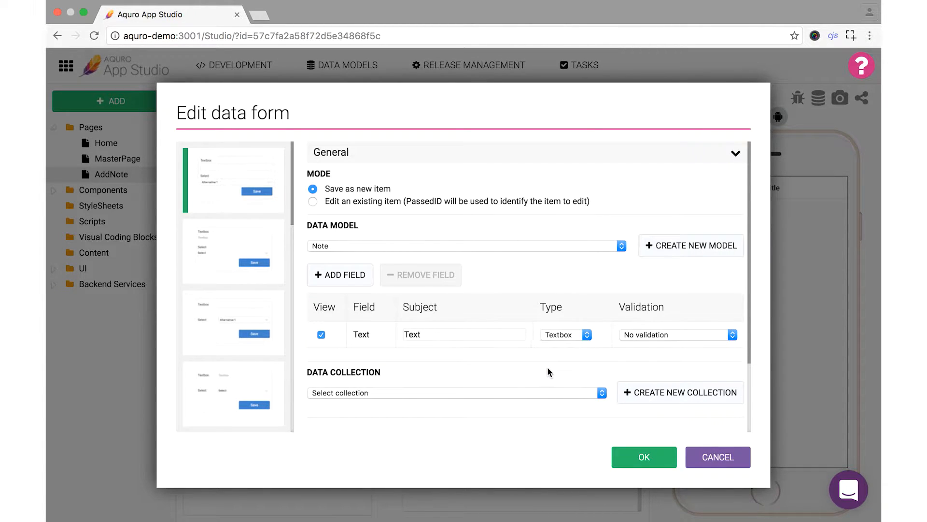
pyautogui.click(565, 334)
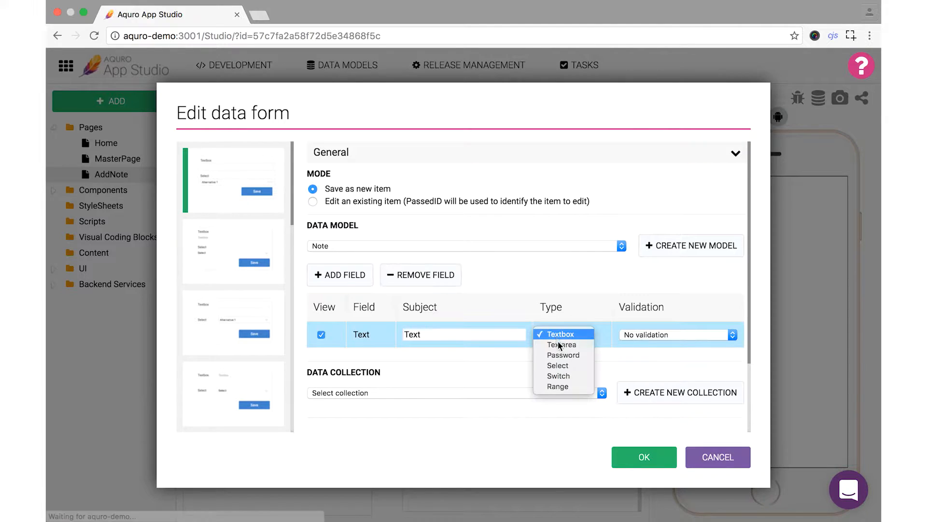
pyautogui.click(560, 344)
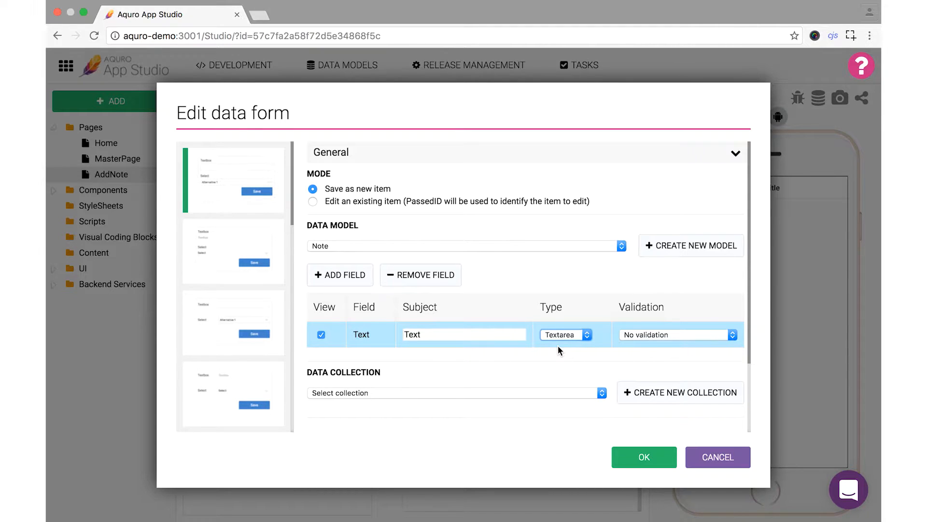
pyautogui.moveTo(571, 352)
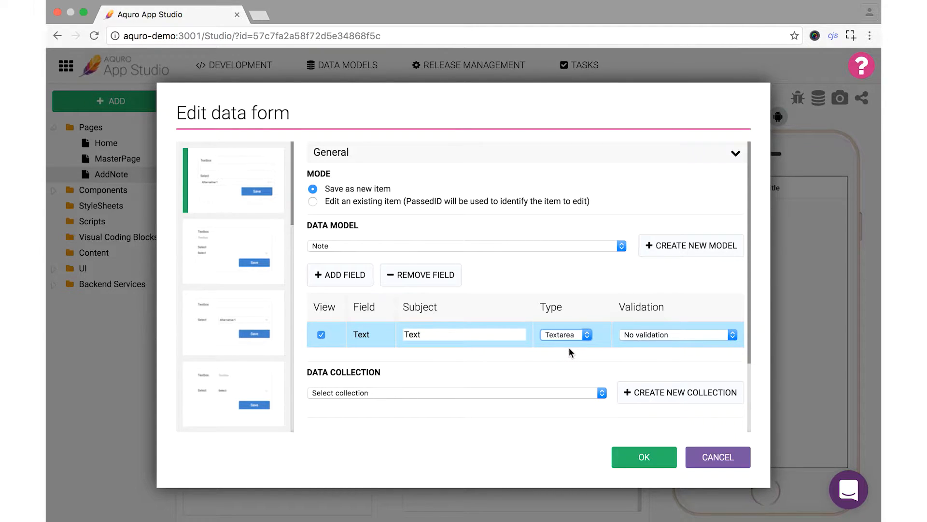
pyautogui.moveTo(591, 361)
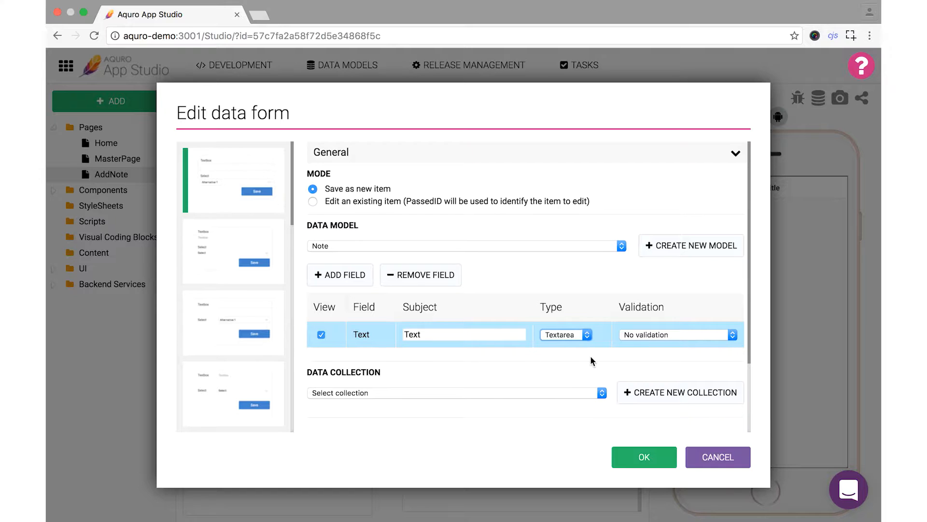
pyautogui.moveTo(586, 361)
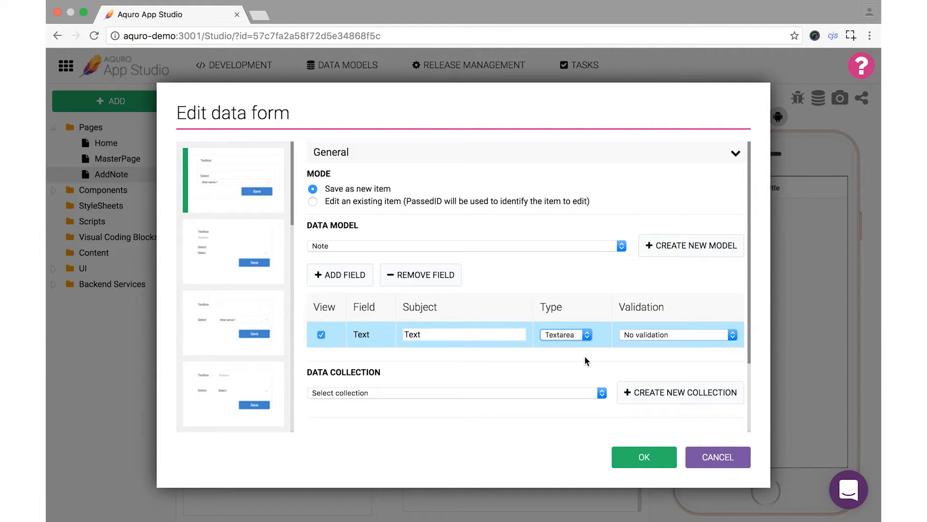
pyautogui.moveTo(664, 400)
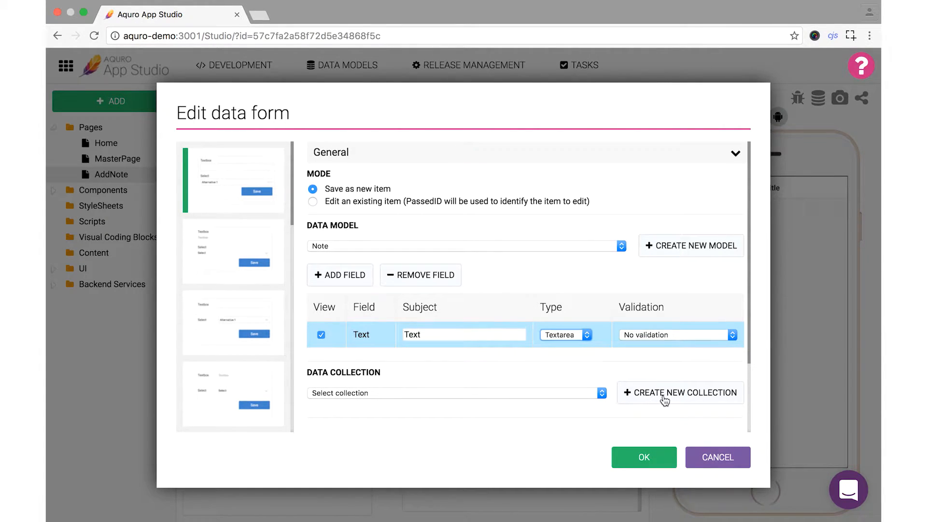
# Create a data collection named Notes and select it as the form's Data Collection
pyautogui.click(680, 392)
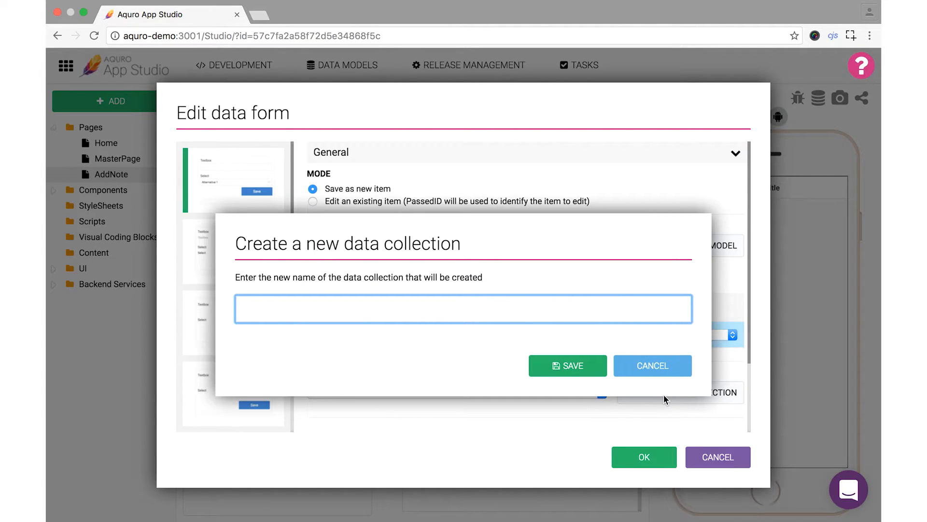
pyautogui.write('Notes')
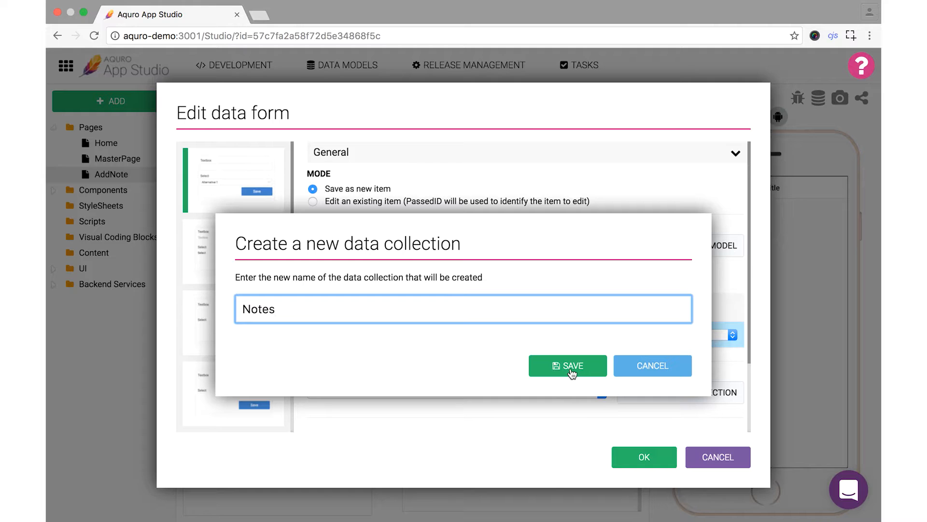
pyautogui.click(567, 365)
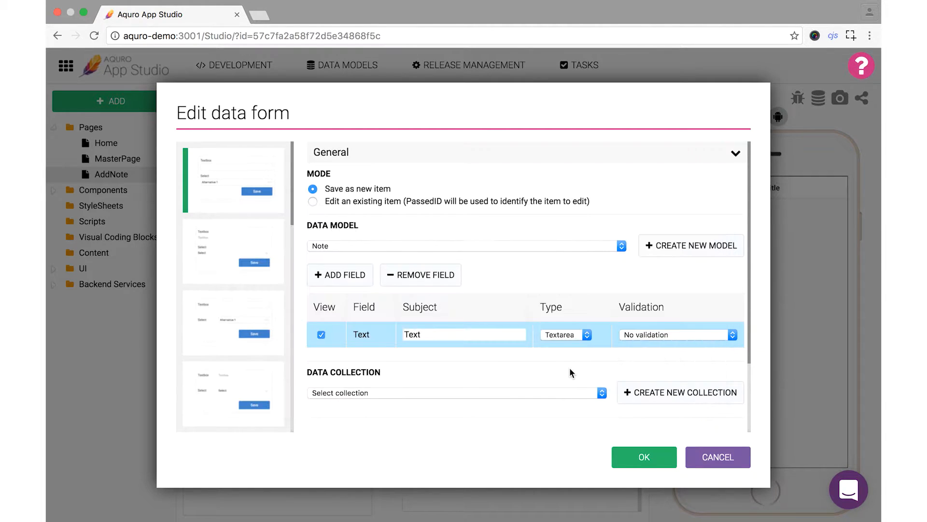
pyautogui.click(454, 392)
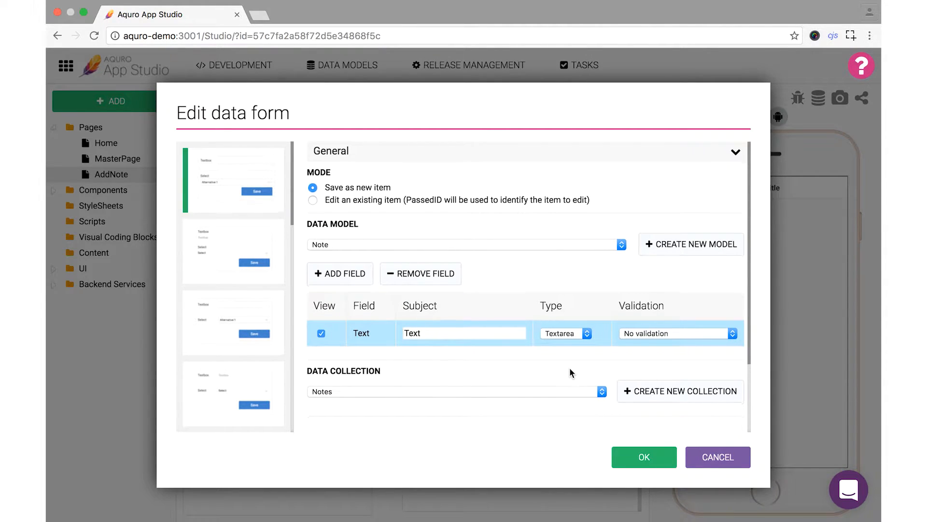
pyautogui.scroll(-3)
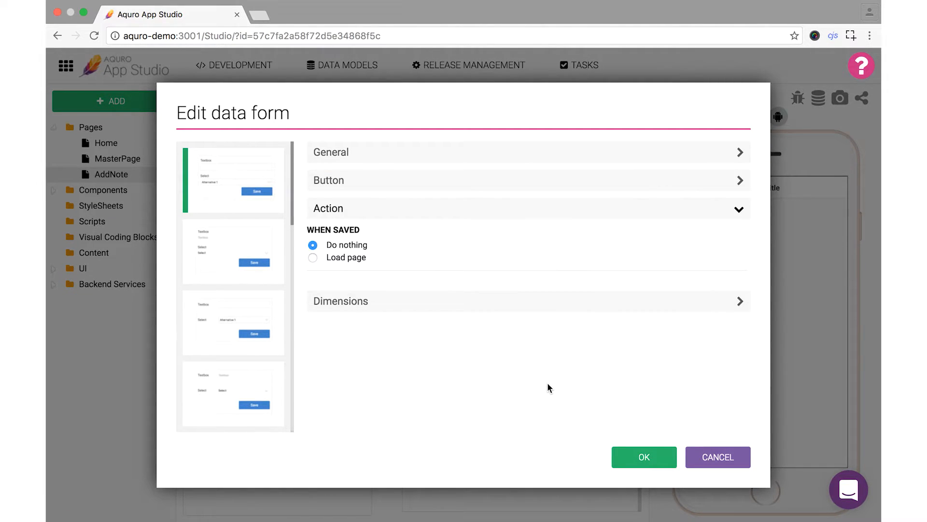
pyautogui.moveTo(367, 297)
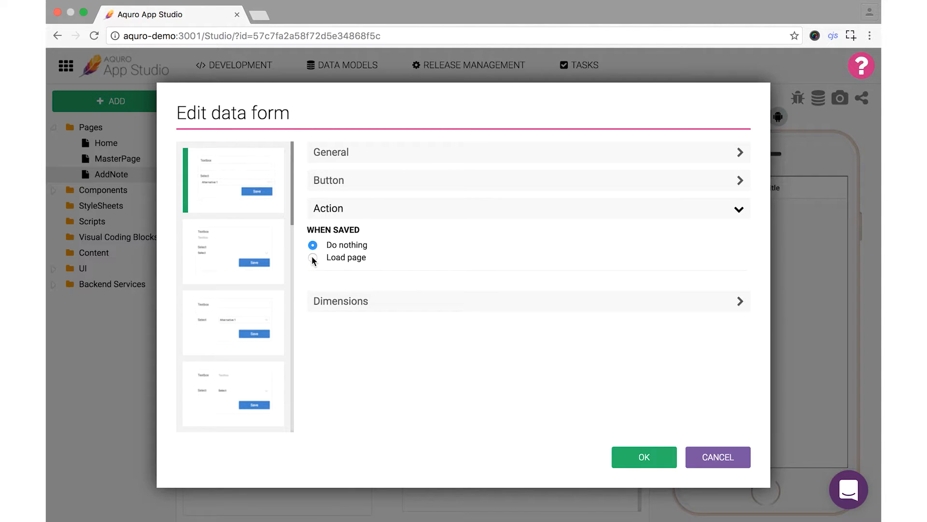
# Set the form's When Saved action to Load page with a selected page, and confirm with OK
pyautogui.click(312, 260)
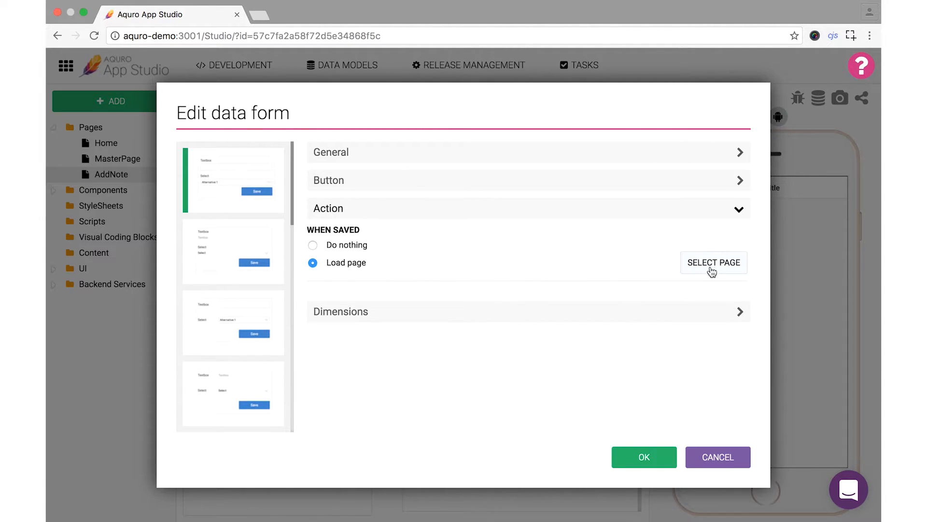
pyautogui.click(712, 262)
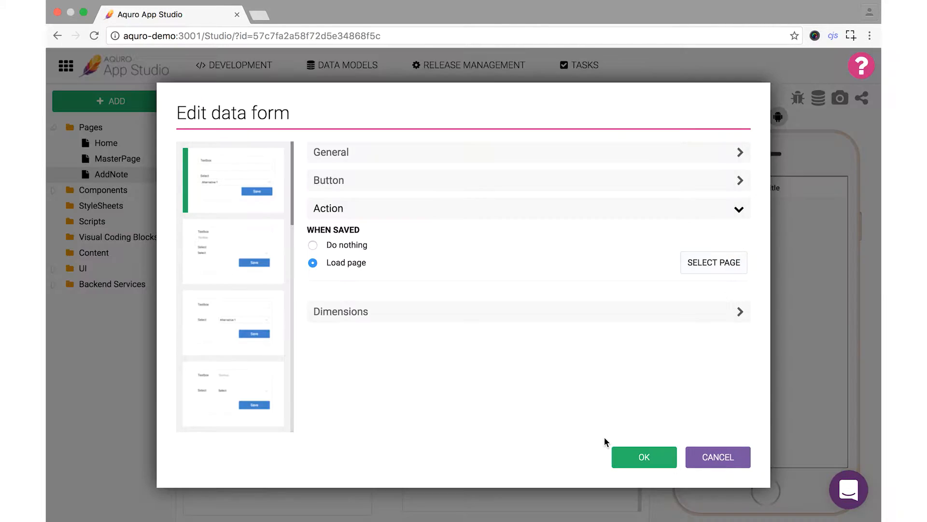
pyautogui.click(644, 457)
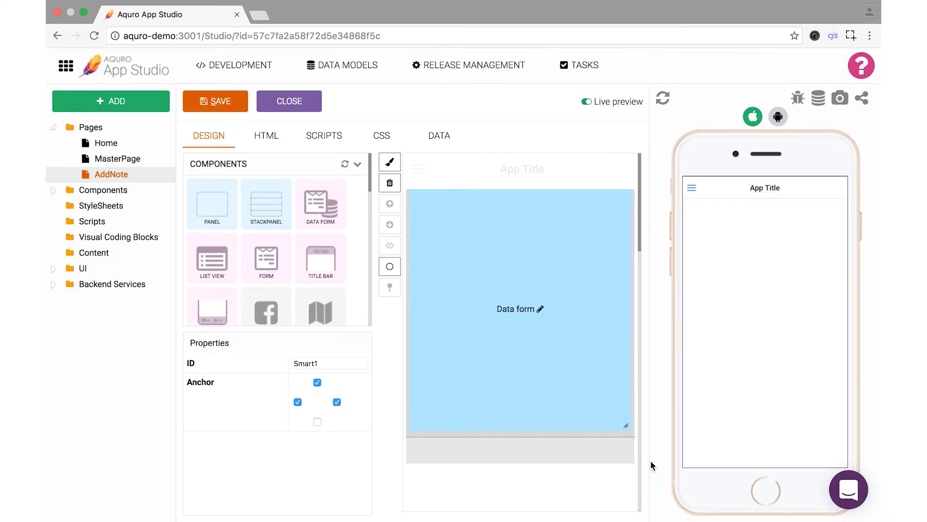
pyautogui.moveTo(256, 288)
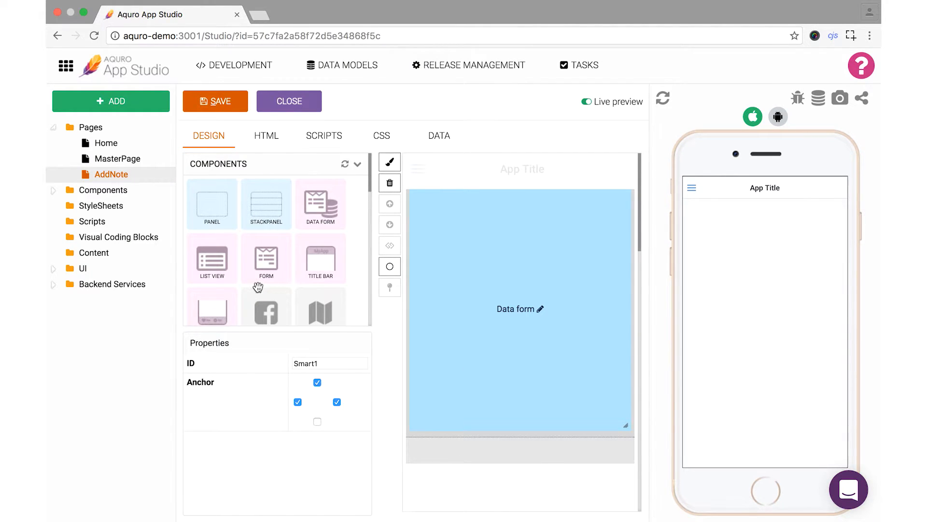
# Reload the live preview and save a test note reading 'My first note' through the form
pyautogui.rightClick(110, 174)
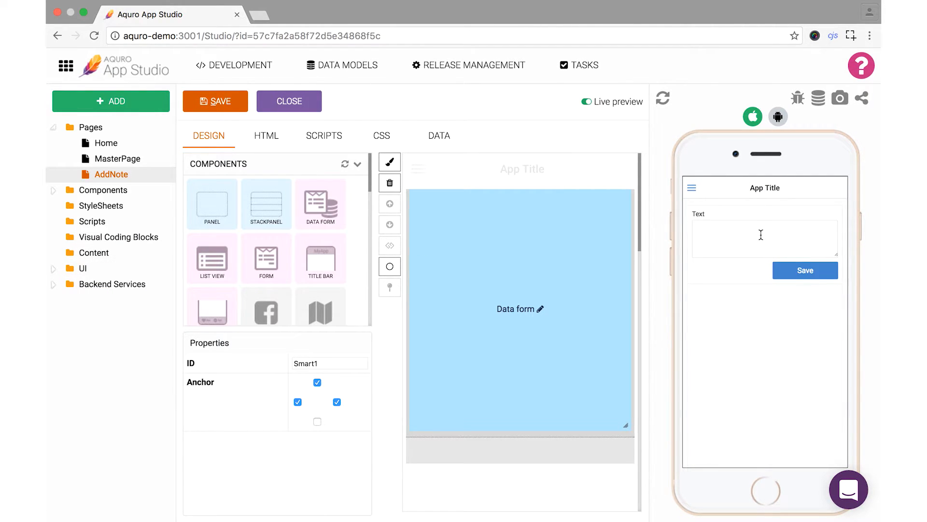
pyautogui.write('My first note')
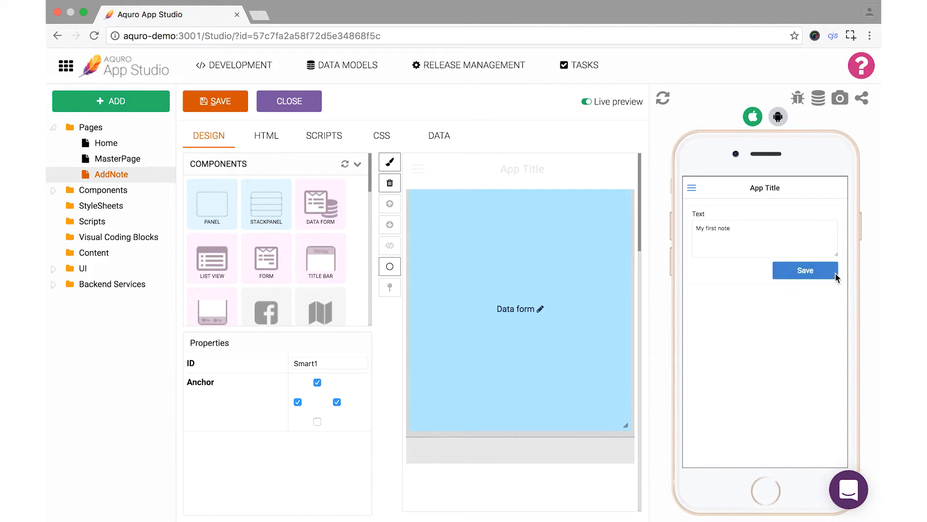
pyautogui.click(804, 270)
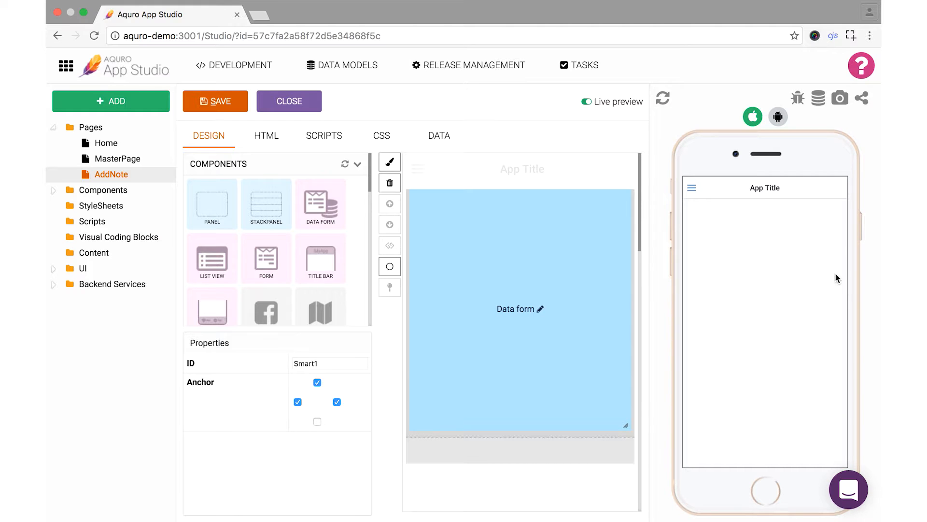
pyautogui.moveTo(228, 115)
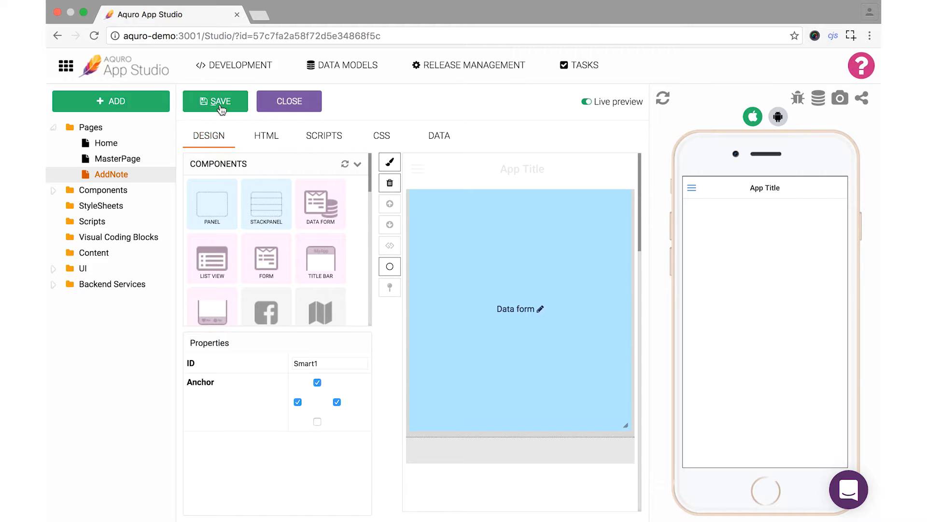
# Save the AddNote page, then place a UI.Image component onto the Home page canvas
pyautogui.click(219, 101)
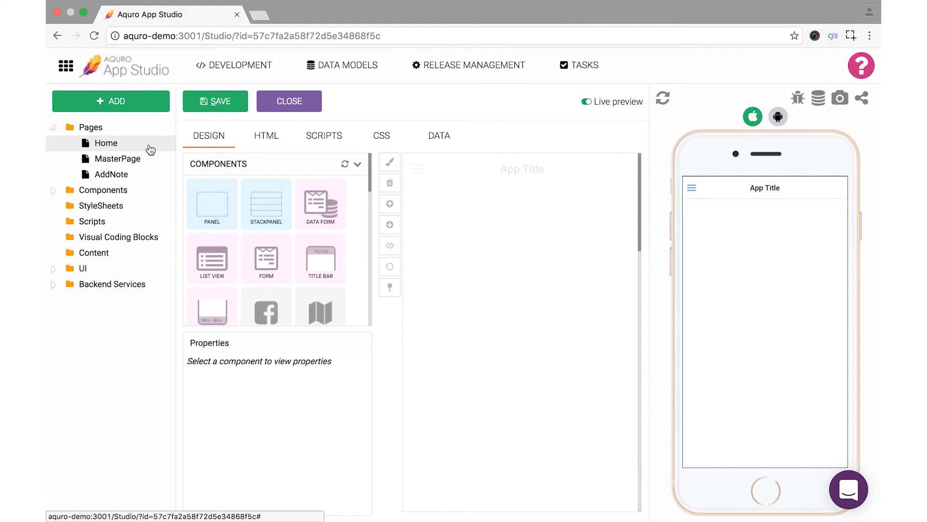
pyautogui.moveTo(163, 146)
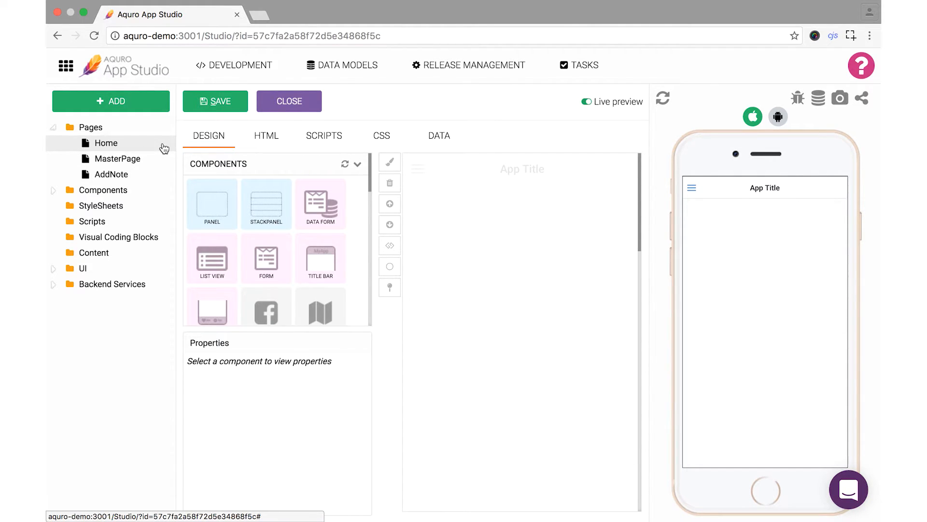
pyautogui.scroll(-3)
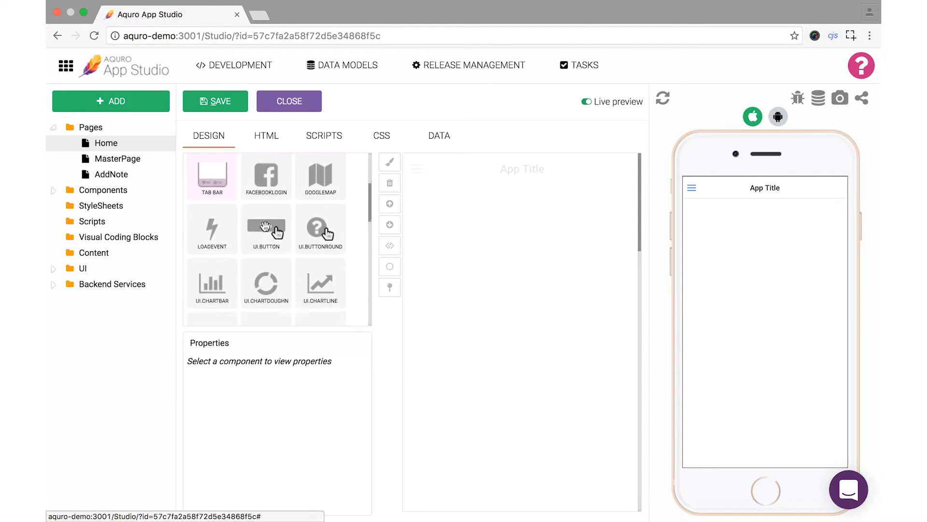
pyautogui.scroll(-3)
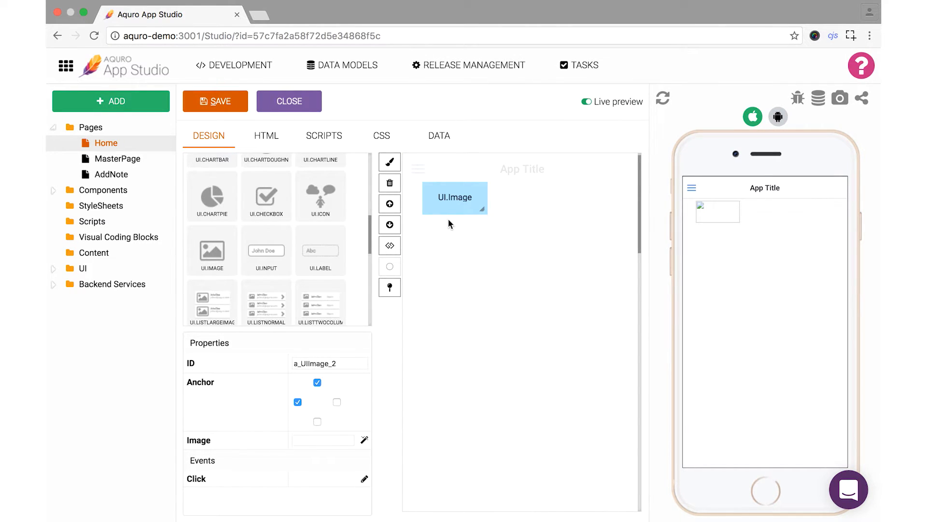
pyautogui.moveTo(439, 254)
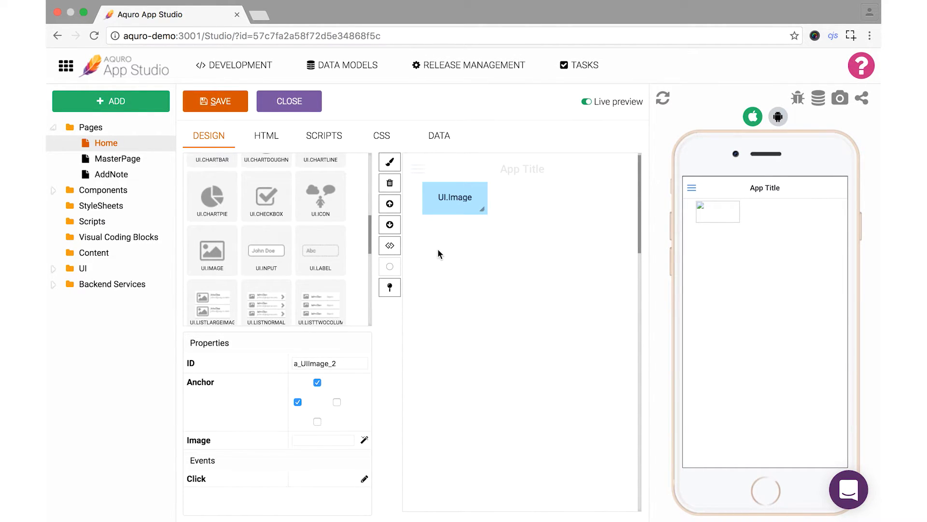
pyautogui.moveTo(366, 441)
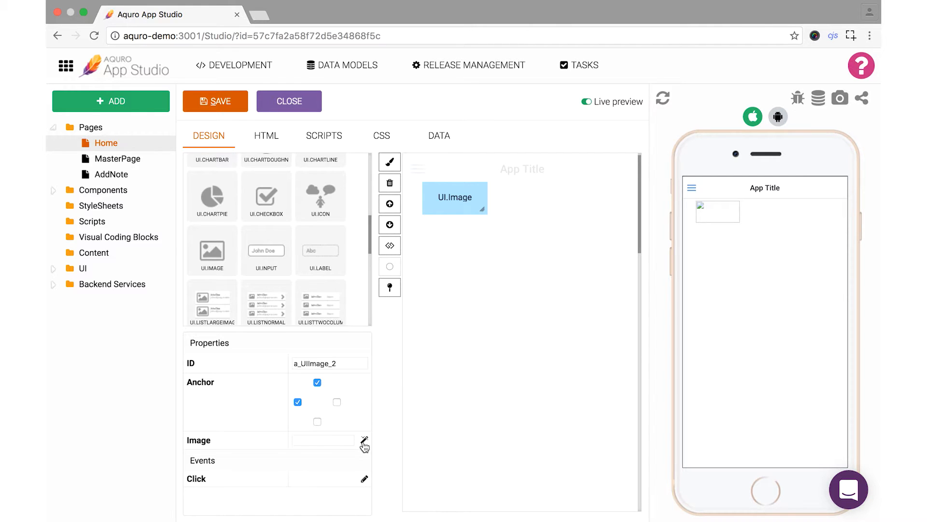
# Upload notes.svg through the Content Picker and apply it as the image component's picture
pyautogui.click(365, 444)
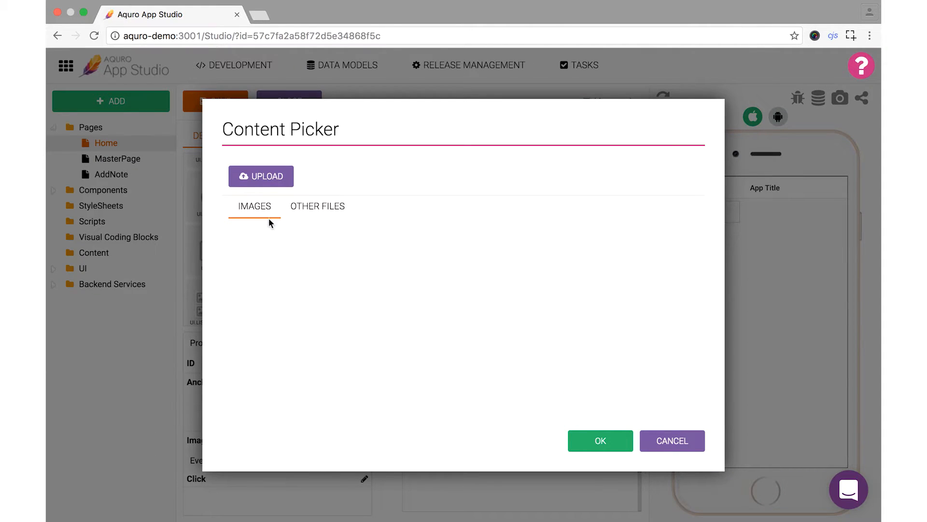
pyautogui.moveTo(263, 181)
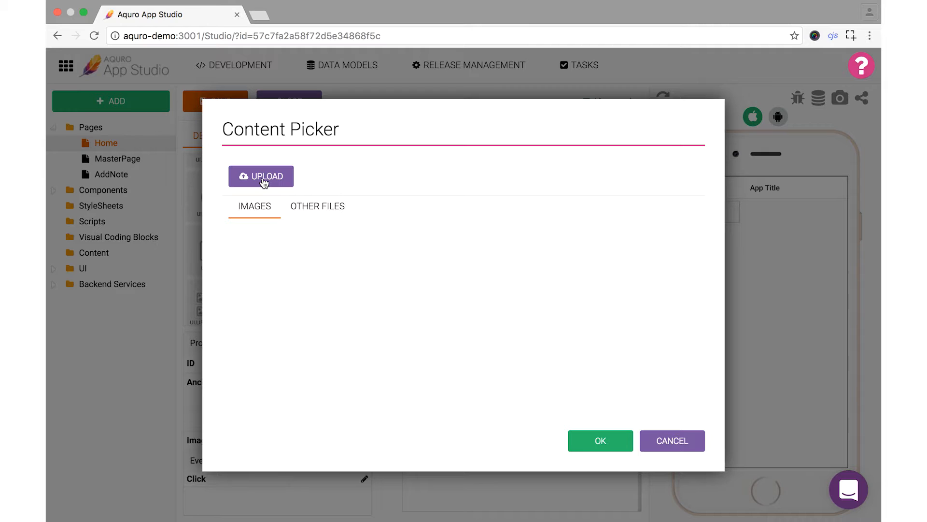
pyautogui.click(260, 176)
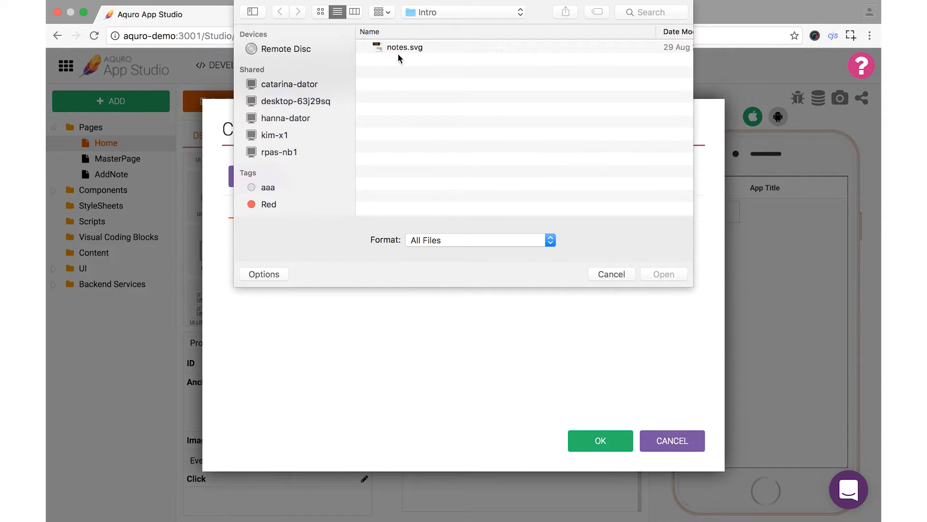
pyautogui.click(611, 274)
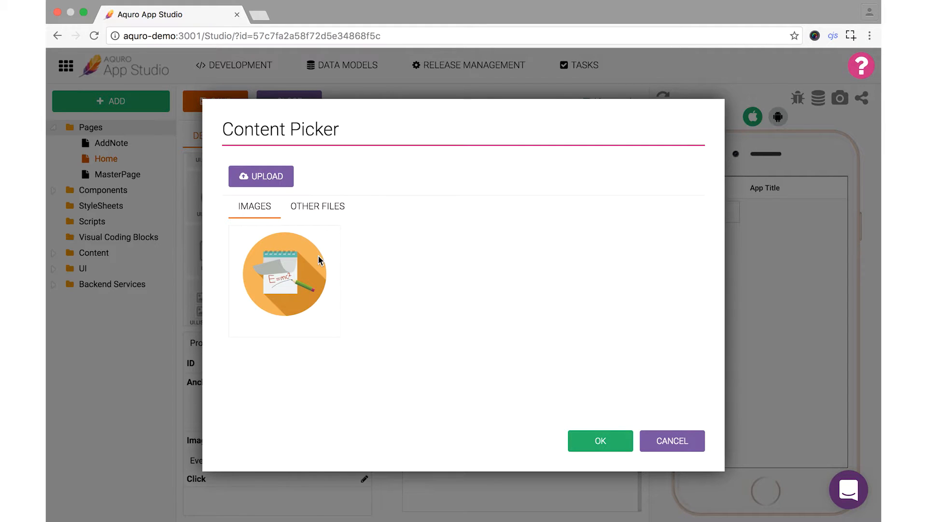
pyautogui.click(283, 280)
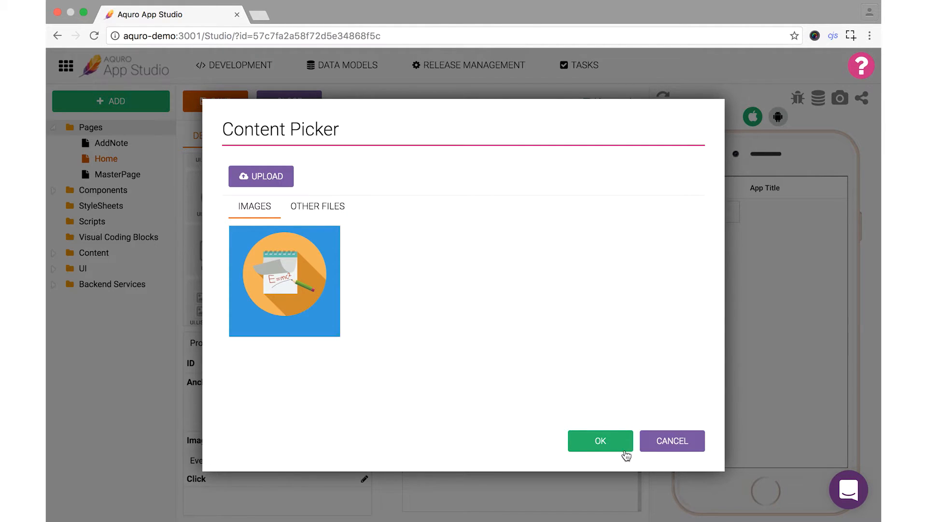
pyautogui.click(600, 441)
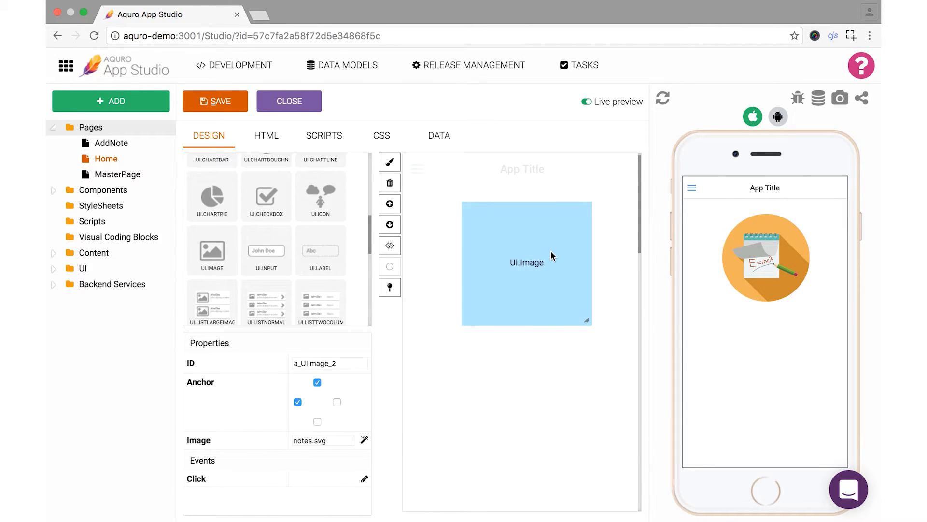
pyautogui.moveTo(555, 249)
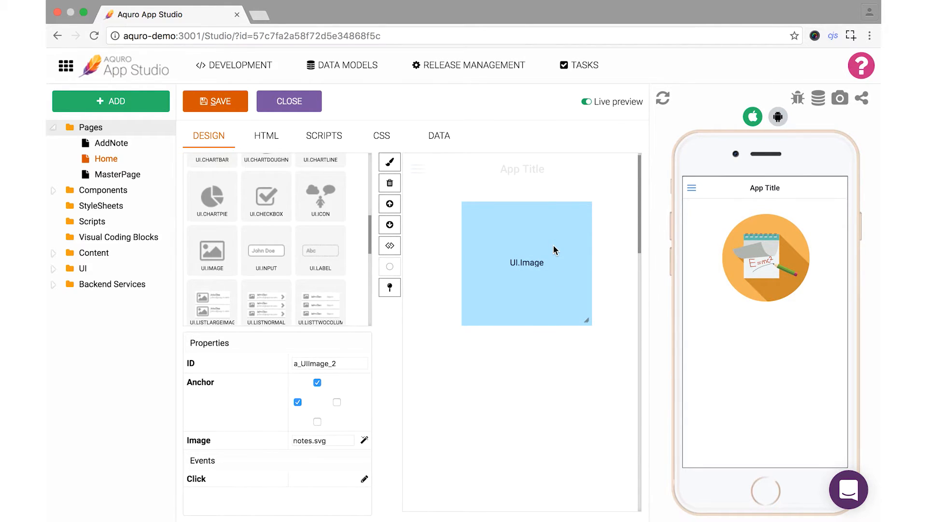
pyautogui.moveTo(389, 244)
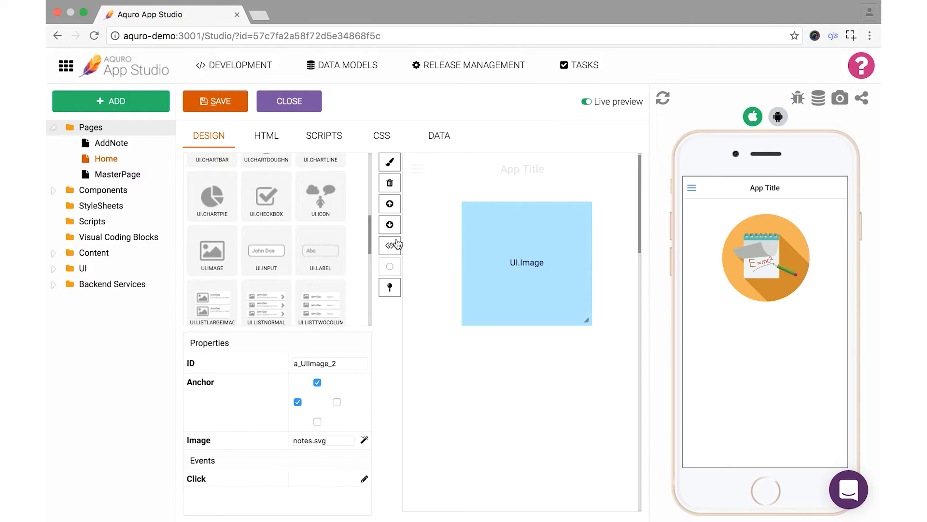
# Scroll the component panel up to reach the List View component
pyautogui.scroll(3)
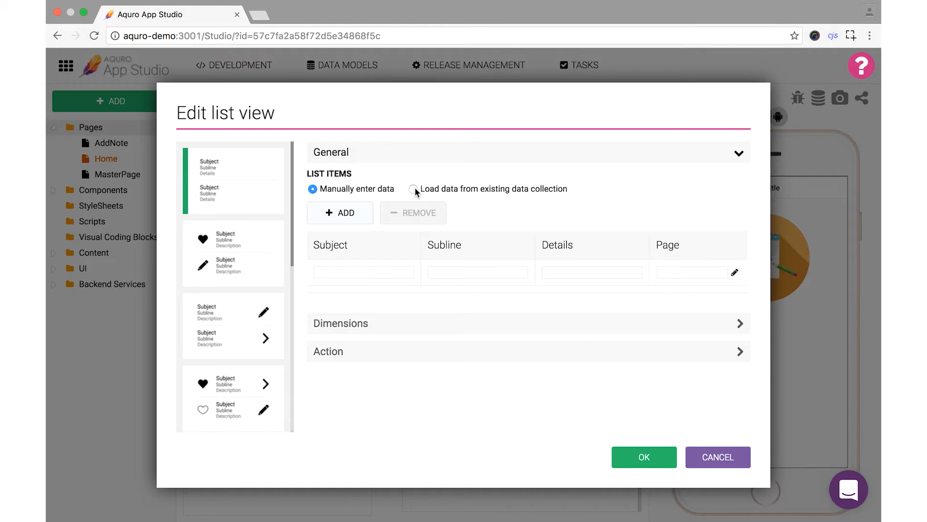
# Load list items from the Notes collection, mapping Text to the item title Text1
pyautogui.click(413, 188)
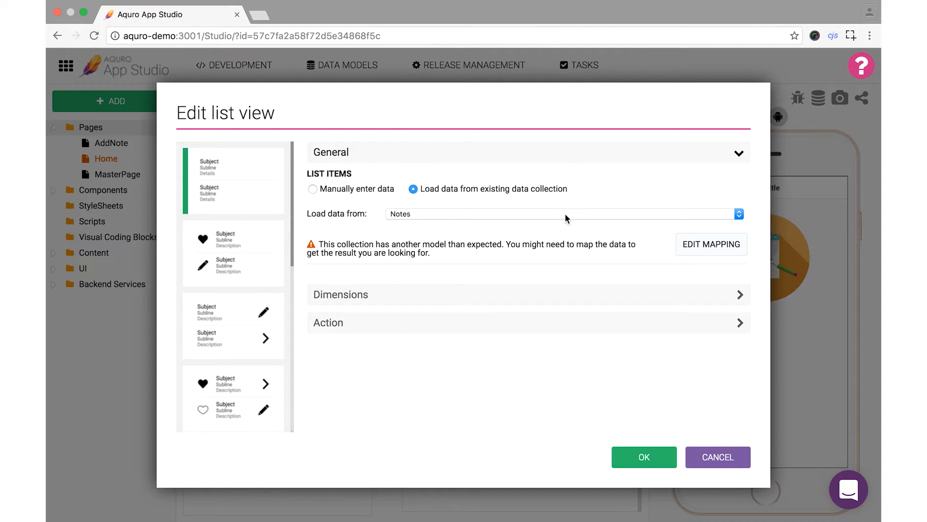
pyautogui.click(711, 243)
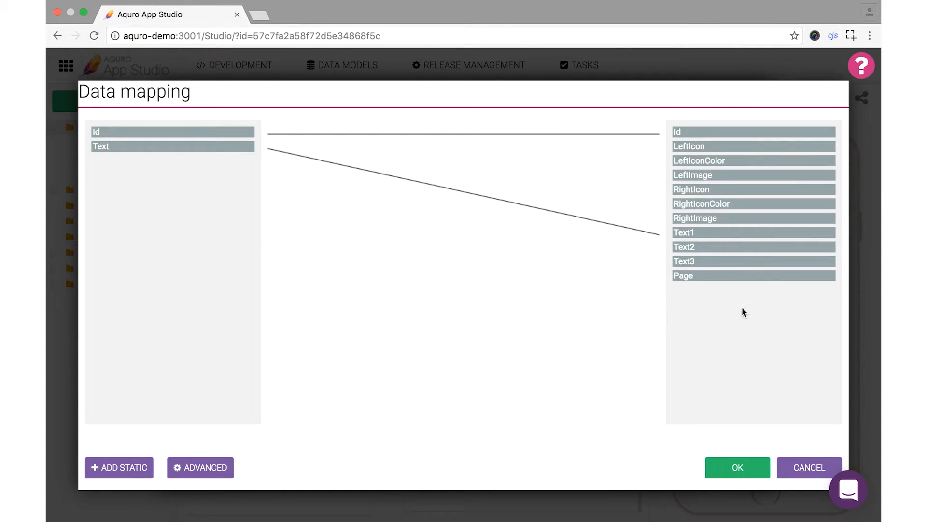
pyautogui.click(737, 468)
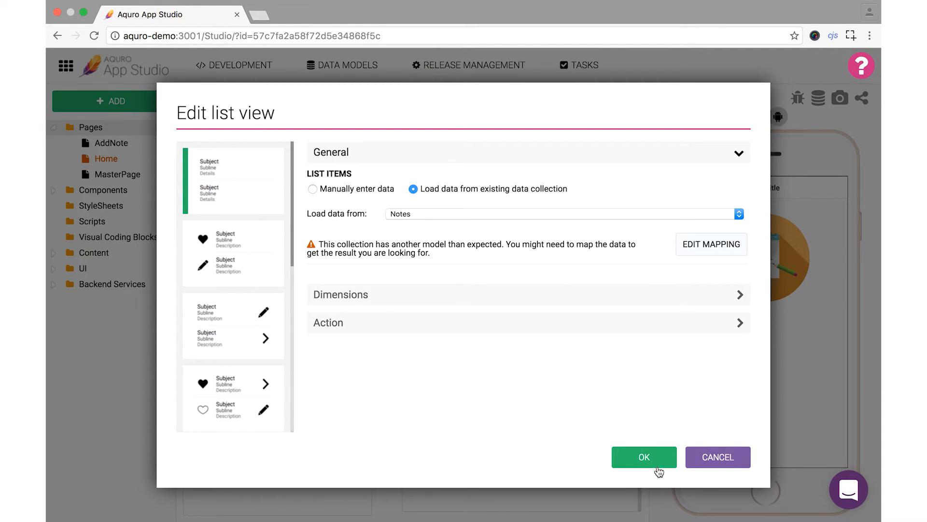
pyautogui.click(644, 457)
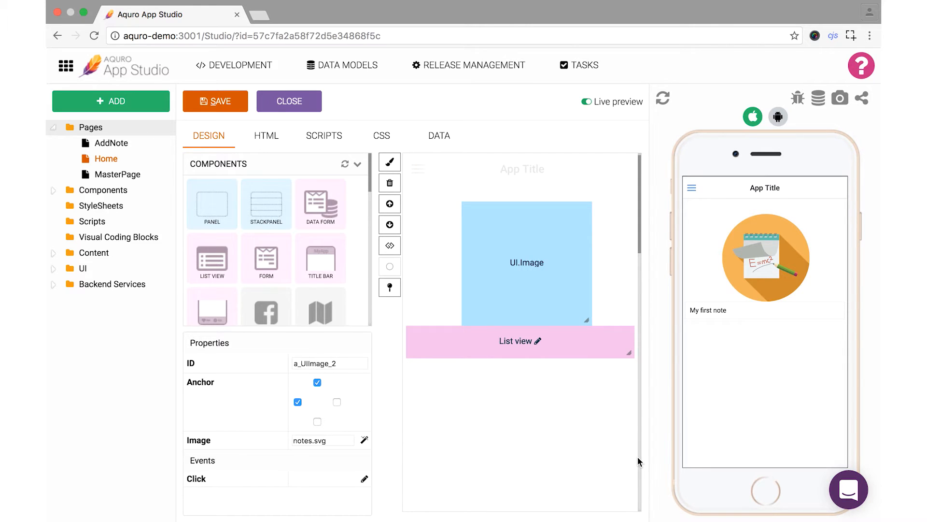
pyautogui.moveTo(668, 452)
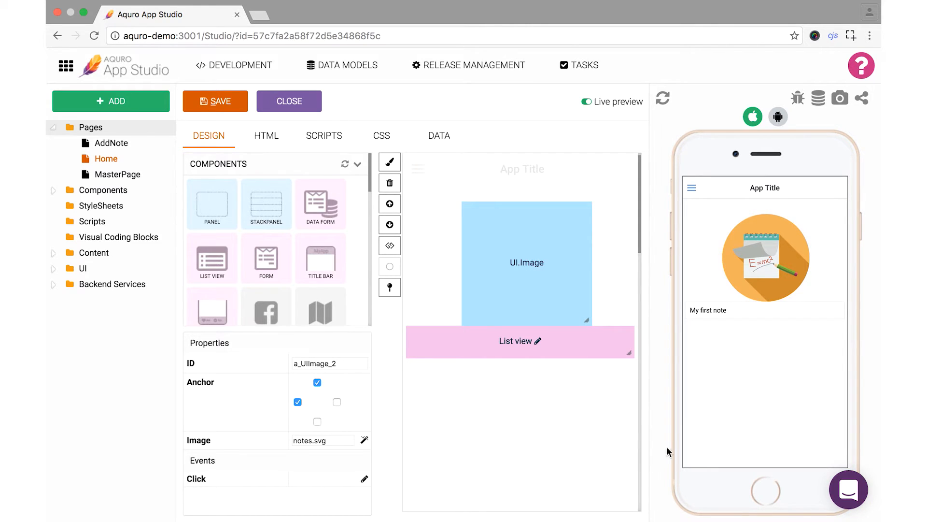
pyautogui.moveTo(677, 429)
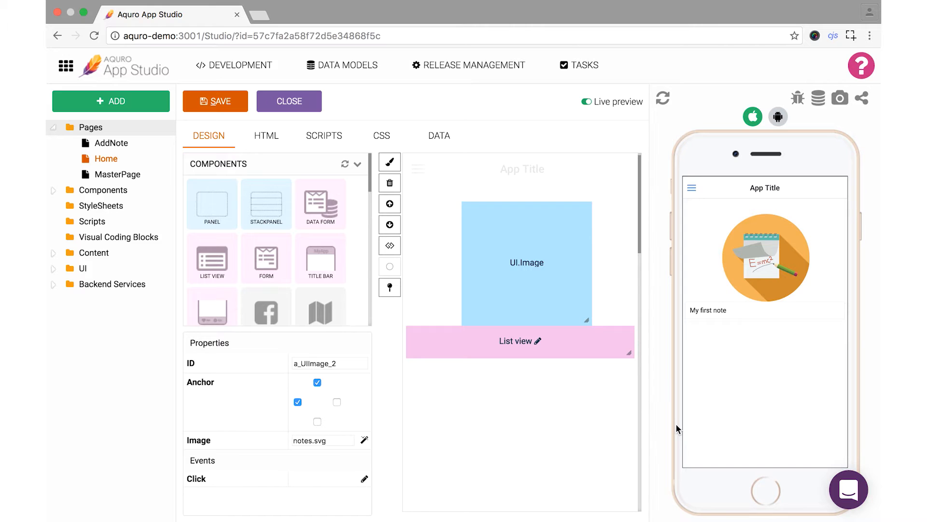
pyautogui.moveTo(672, 426)
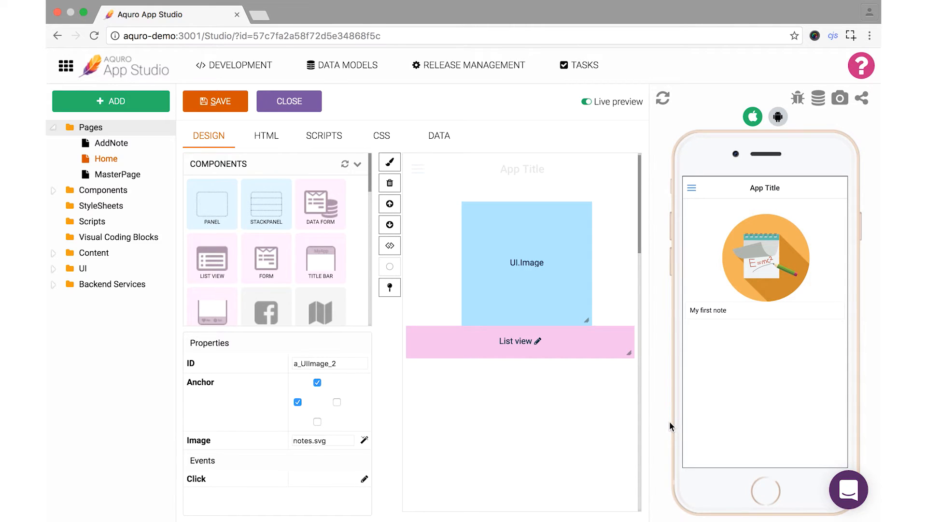
pyautogui.moveTo(597, 415)
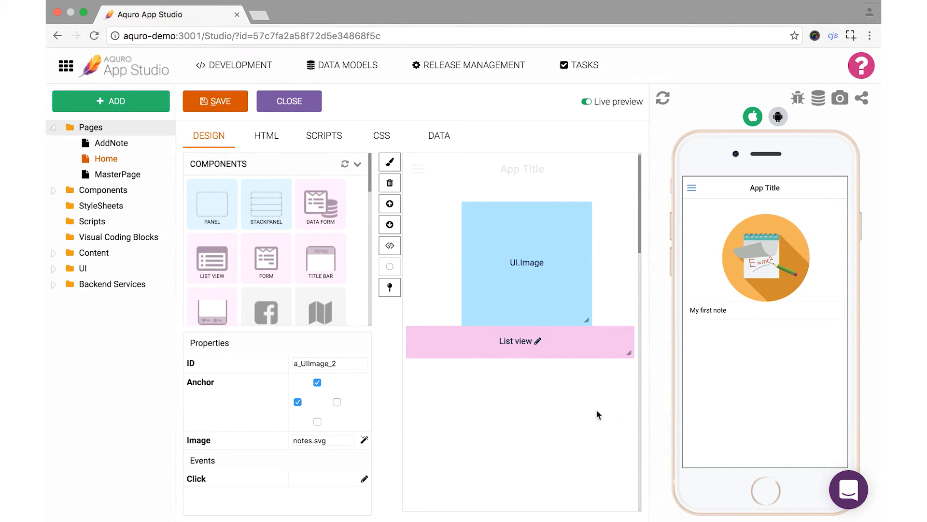
pyautogui.moveTo(287, 306)
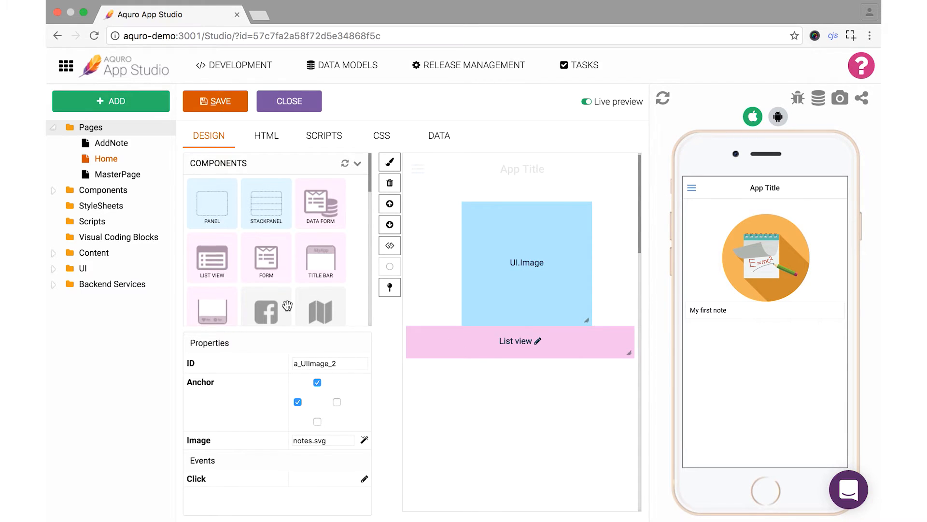
# Give the round button the plus icon found by searching 'add'
pyautogui.scroll(-3)
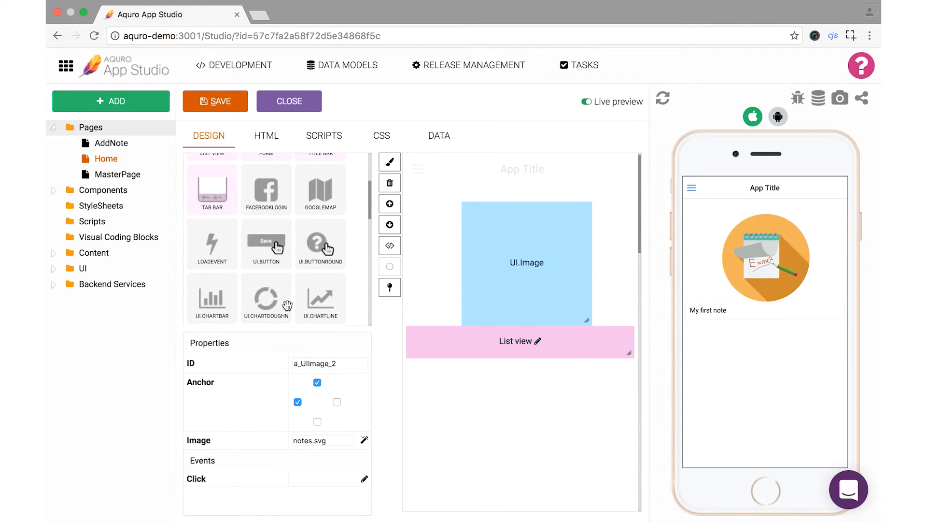
pyautogui.moveTo(325, 250)
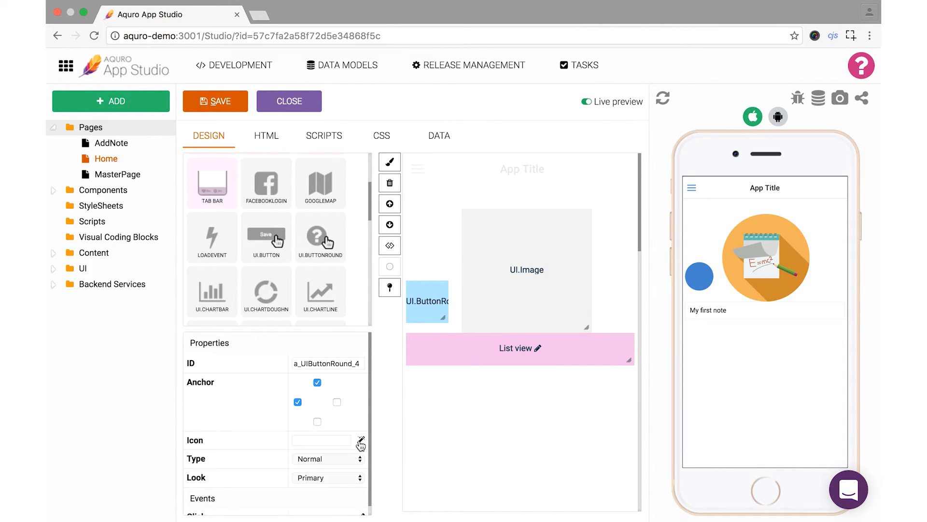
pyautogui.click(360, 442)
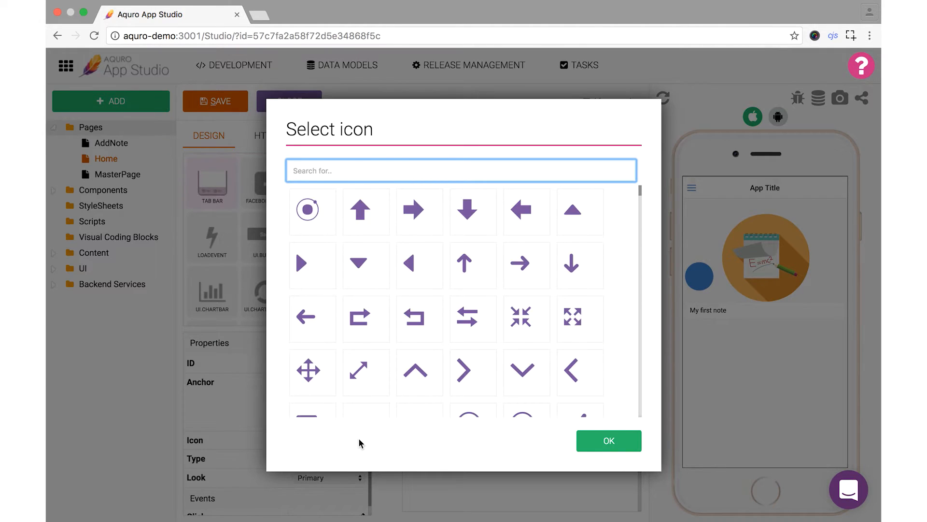
pyautogui.write('ad')
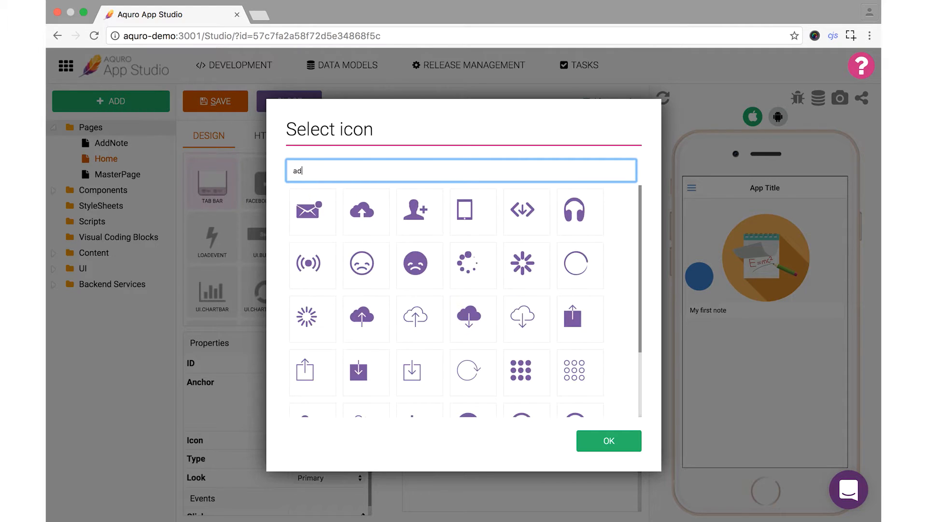
pyautogui.write('d')
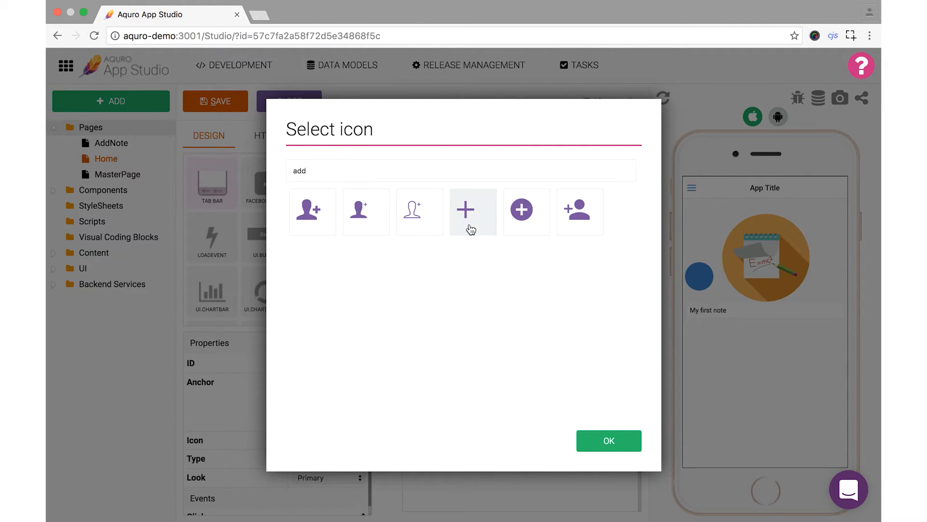
pyautogui.click(608, 440)
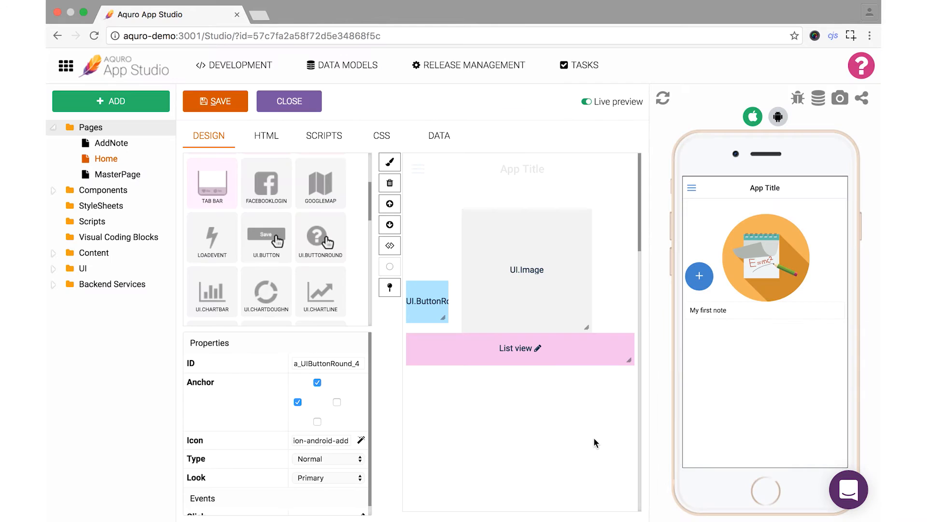
pyautogui.moveTo(570, 423)
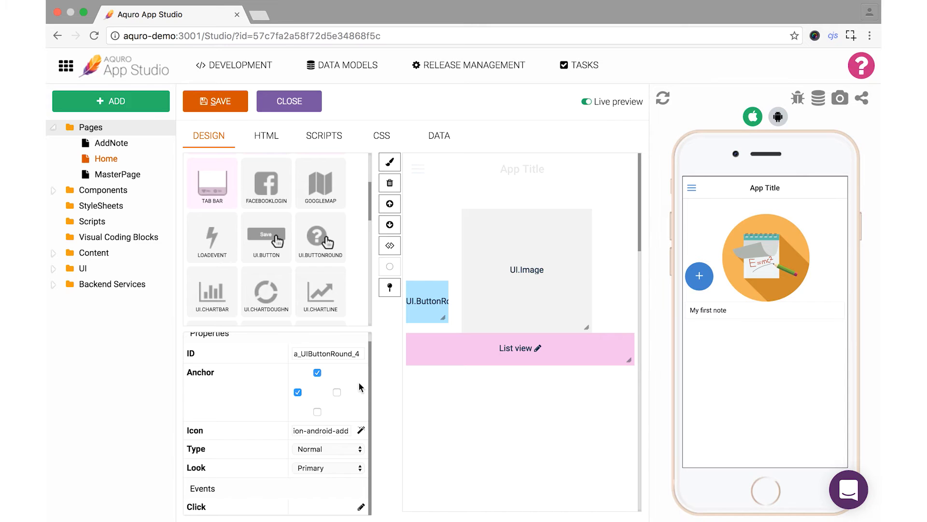
pyautogui.moveTo(346, 501)
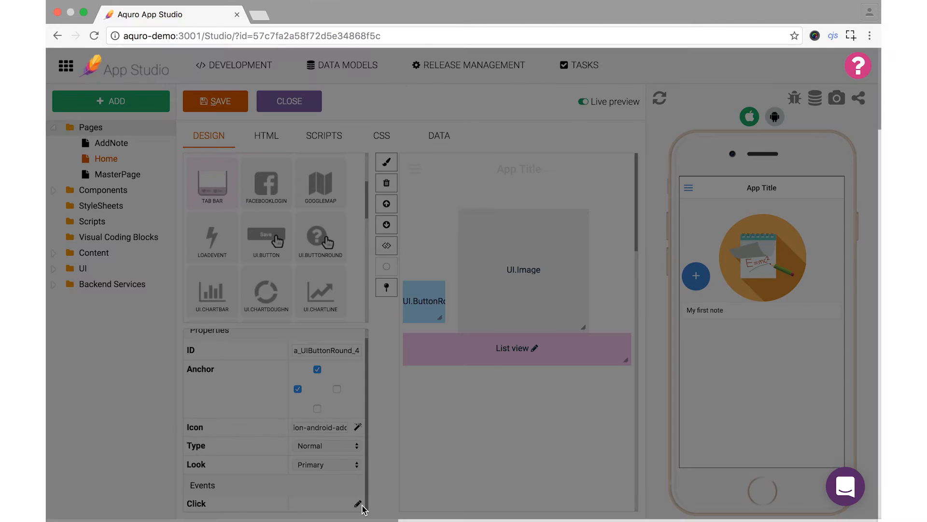
# Set the button's Click event to a Page.Load action that opens AddNote
pyautogui.click(357, 503)
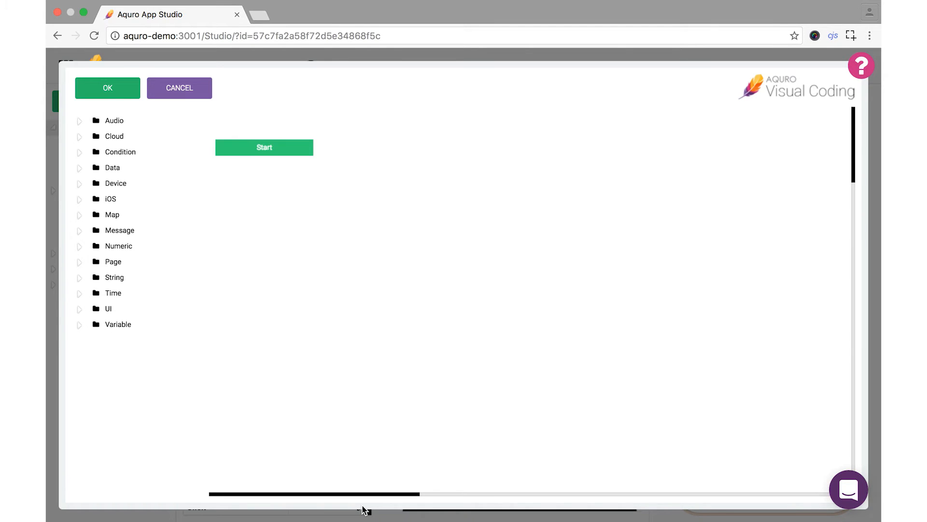
pyautogui.moveTo(183, 356)
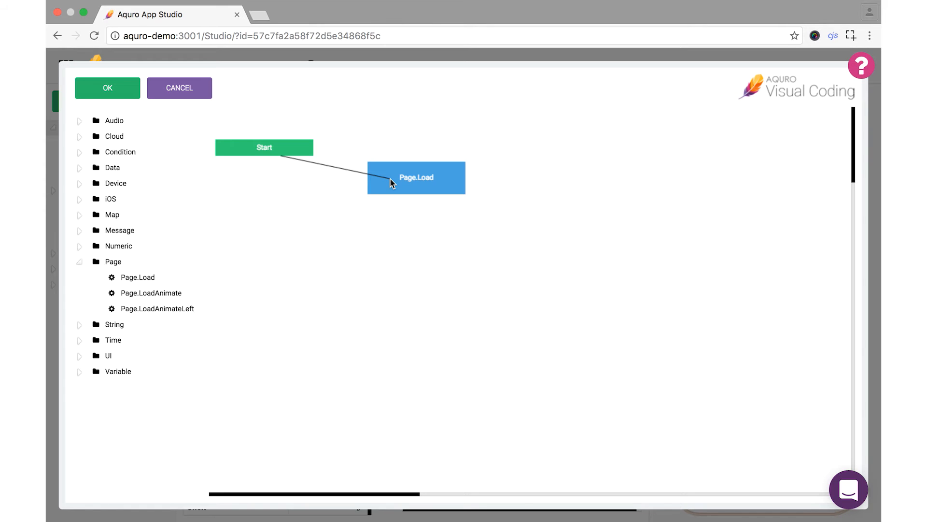
pyautogui.doubleClick(416, 178)
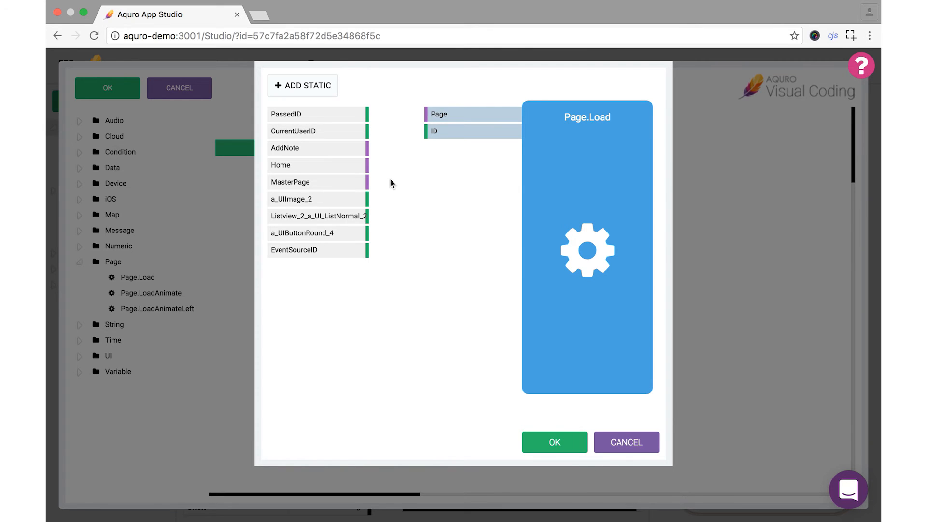
pyautogui.moveTo(337, 152)
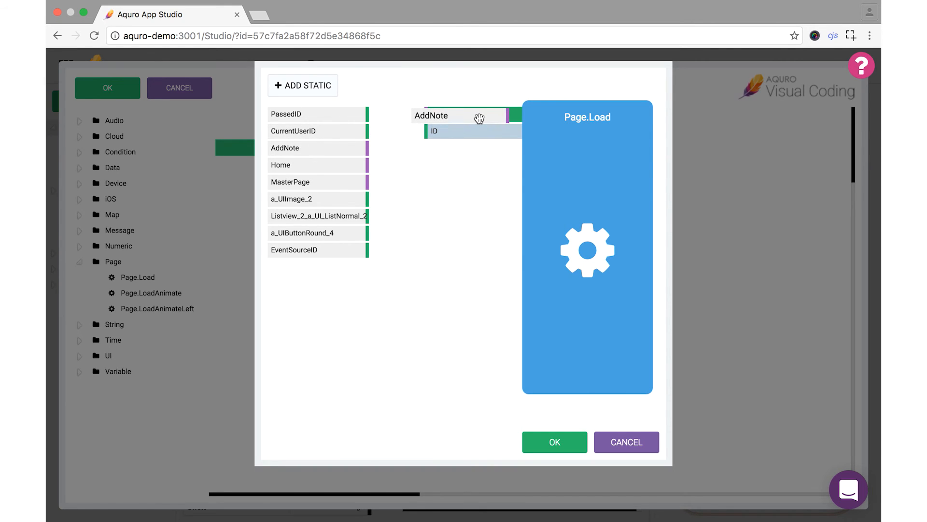
pyautogui.click(554, 441)
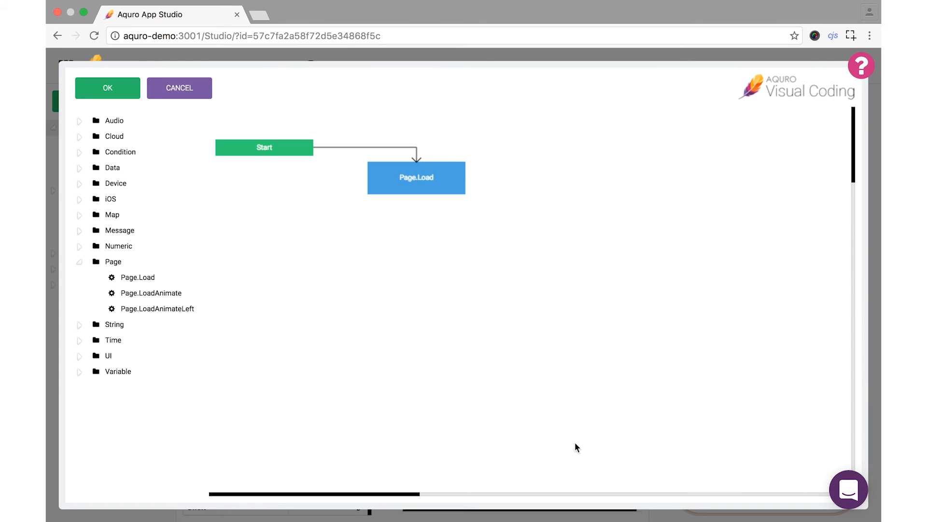
pyautogui.click(107, 88)
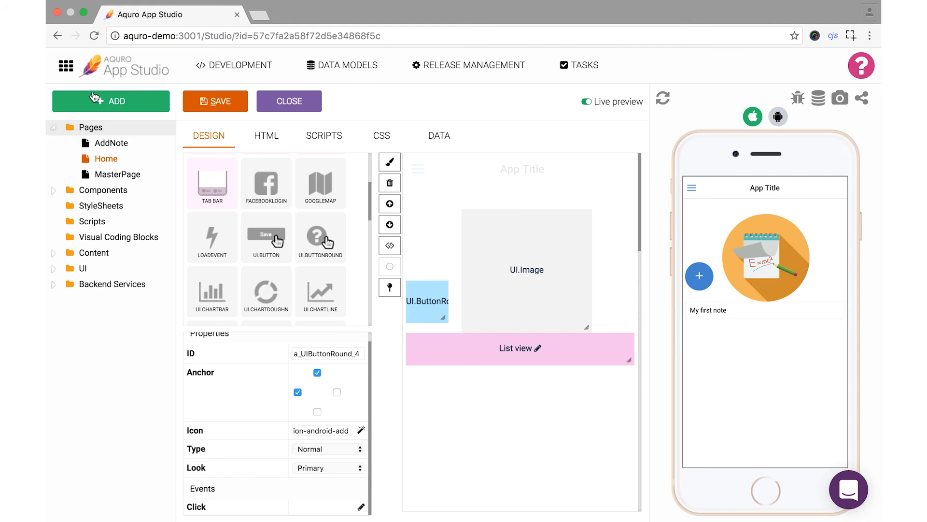
pyautogui.moveTo(195, 104)
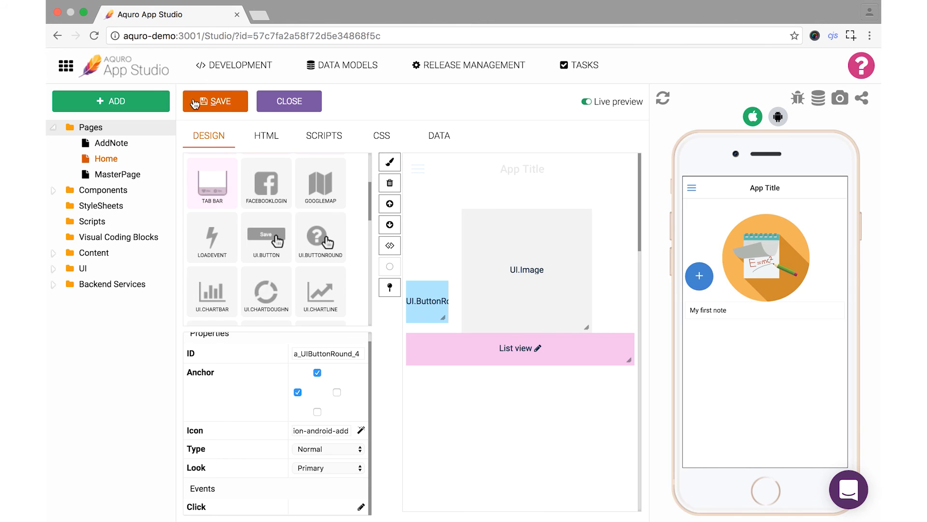
pyautogui.moveTo(212, 105)
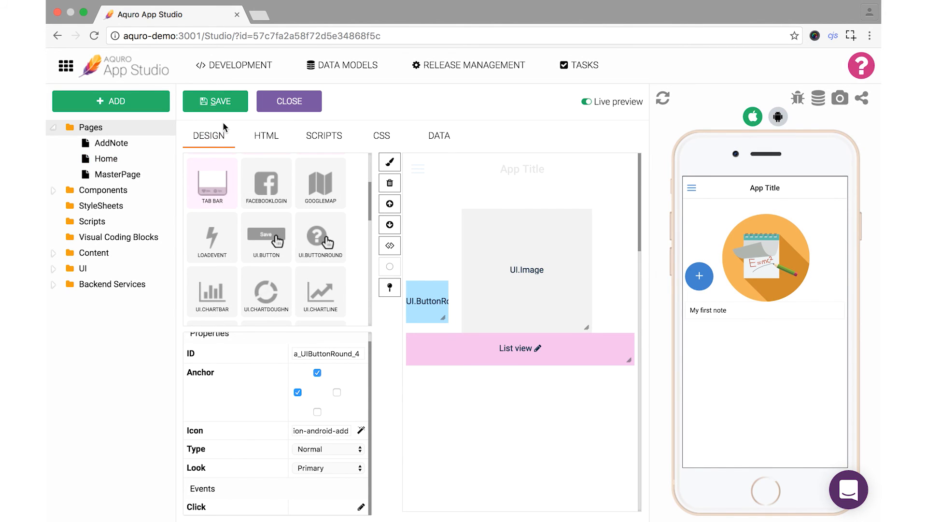
pyautogui.moveTo(573, 181)
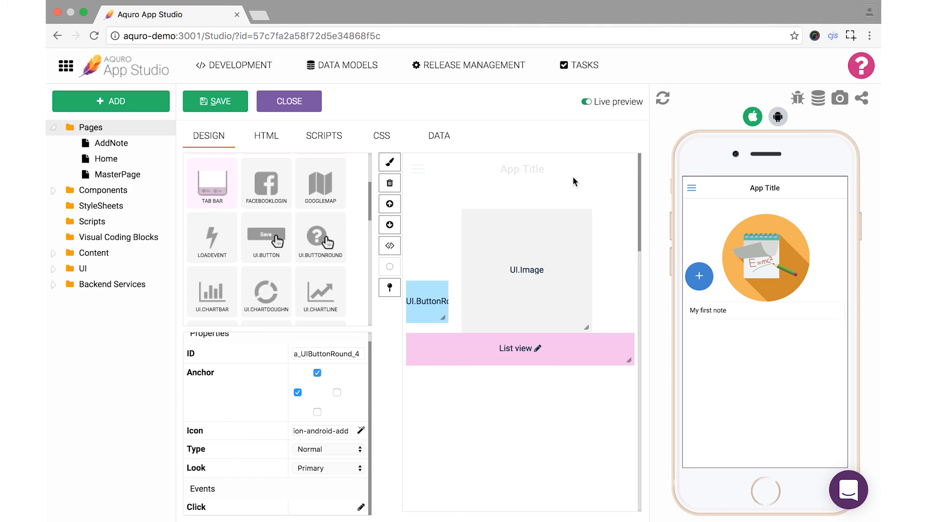
pyautogui.moveTo(698, 279)
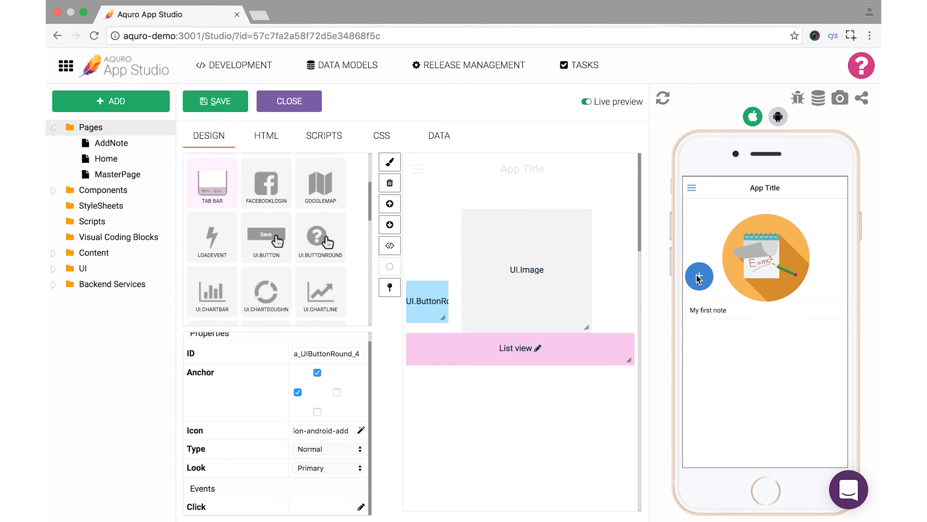
# In the live preview, add and save a note reading 'My second note' via the plus button
pyautogui.click(699, 277)
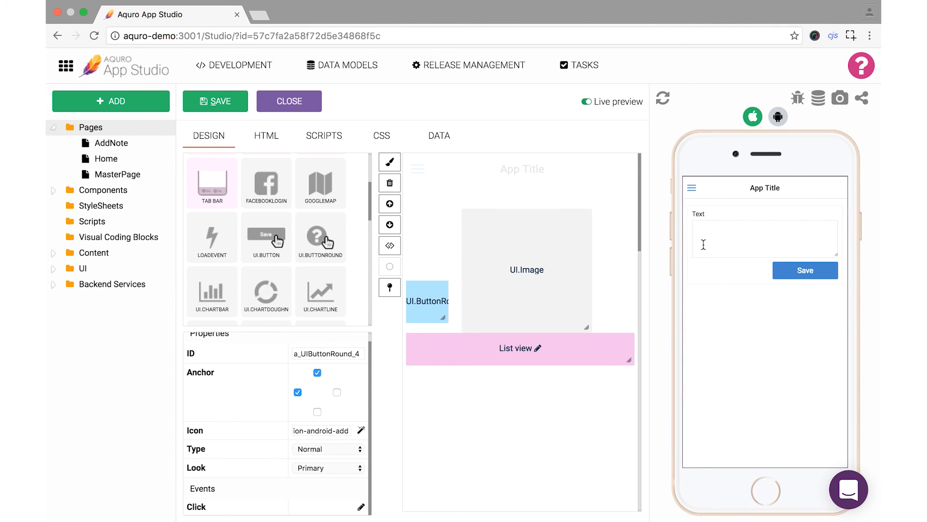
pyautogui.write('My secon')
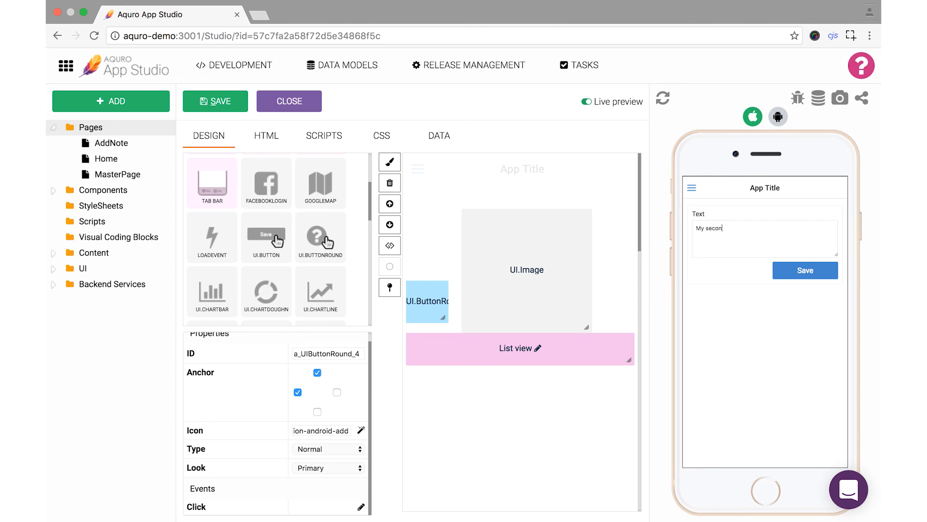
pyautogui.write('d note')
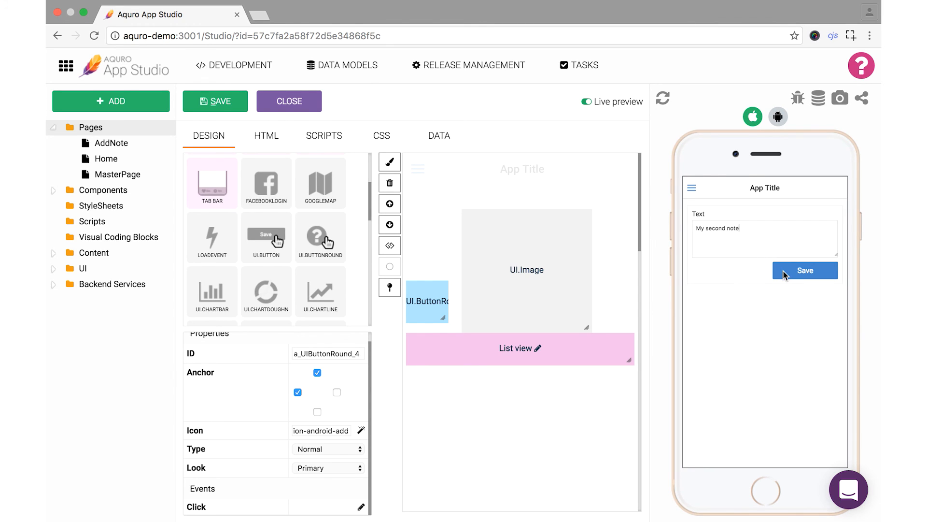
pyautogui.click(804, 271)
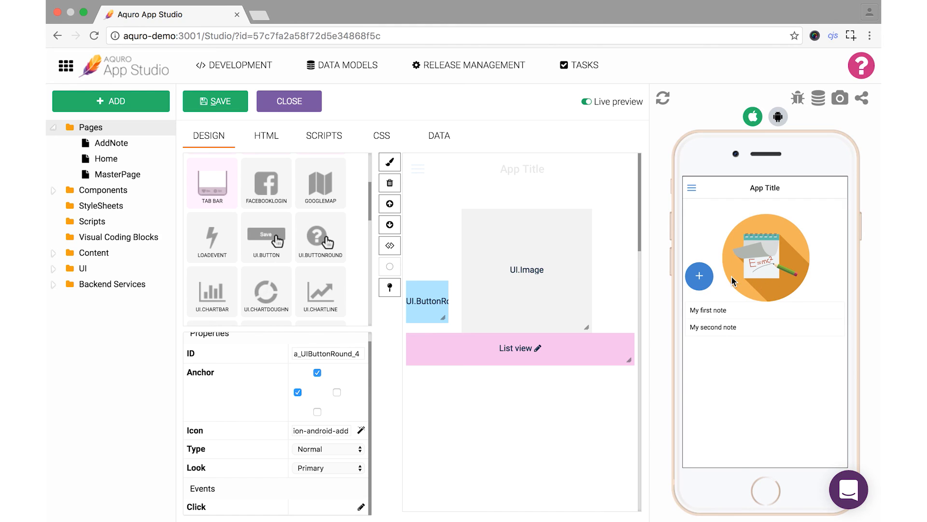